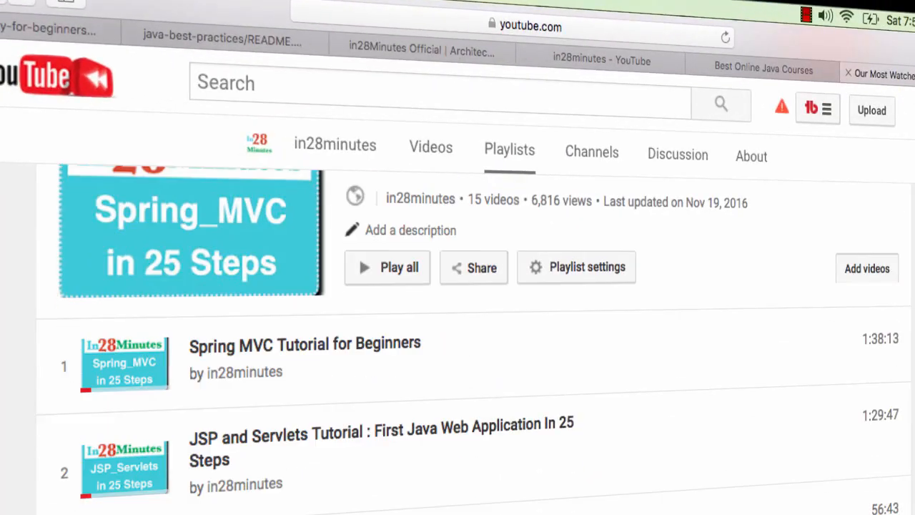
Step: Scroll down the Spring MVC playlist and the Udemy instructor profile
scroll("down", 3)
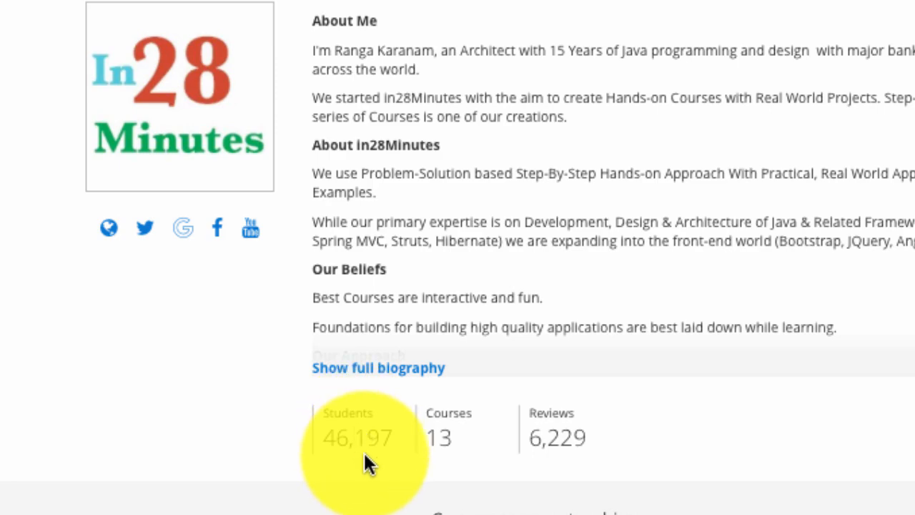
scroll("down", 3)
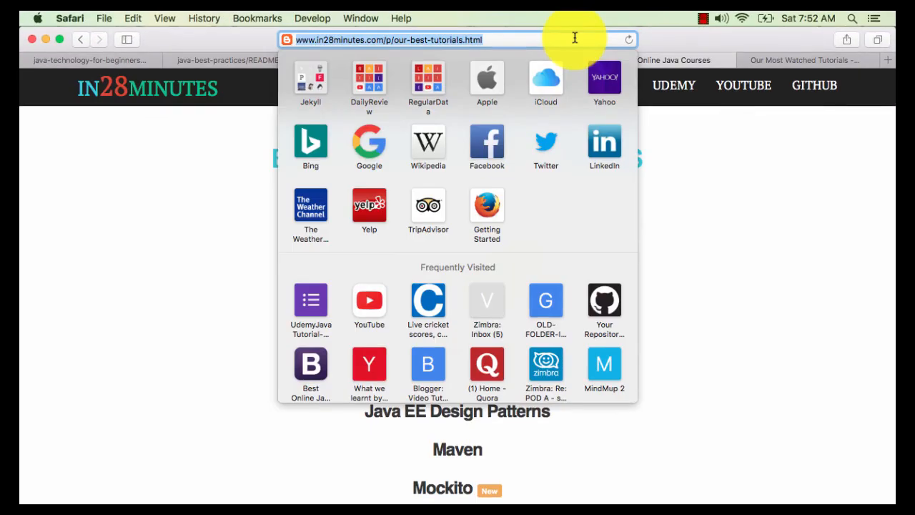
Step: Flip between the two GitHub repository pages and scroll through the java-best-practices README
left_click(233, 60)
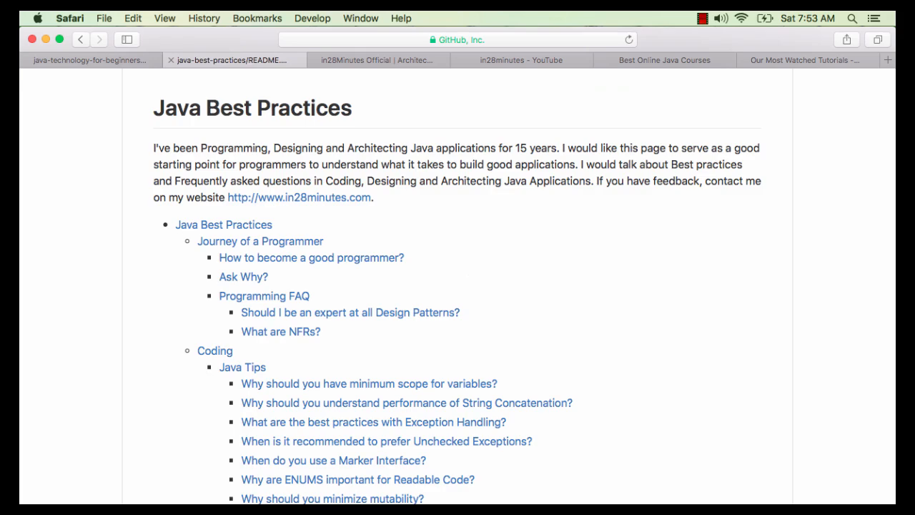
left_click(89, 61)
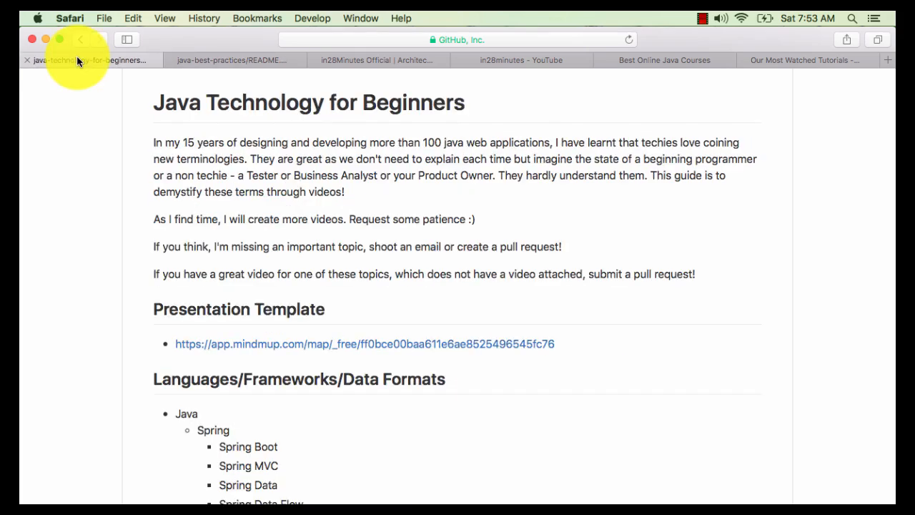
left_click(231, 60)
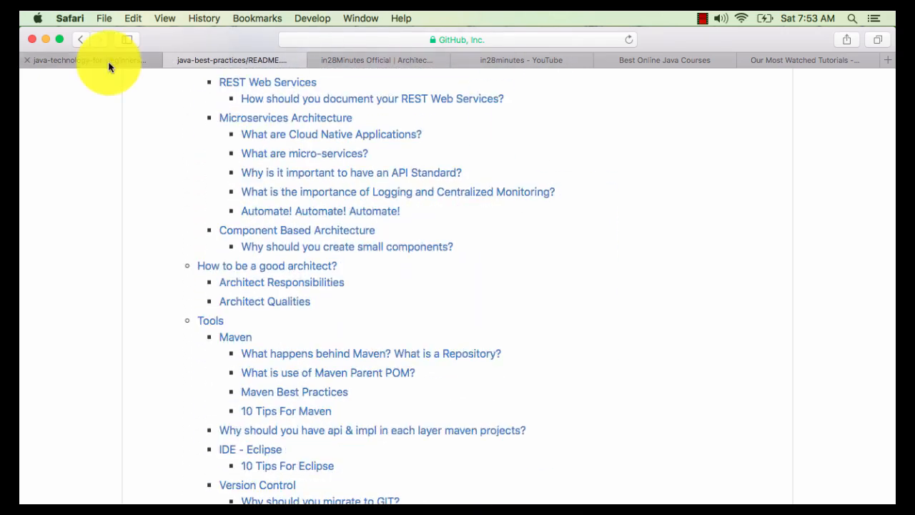
scroll("down", 3)
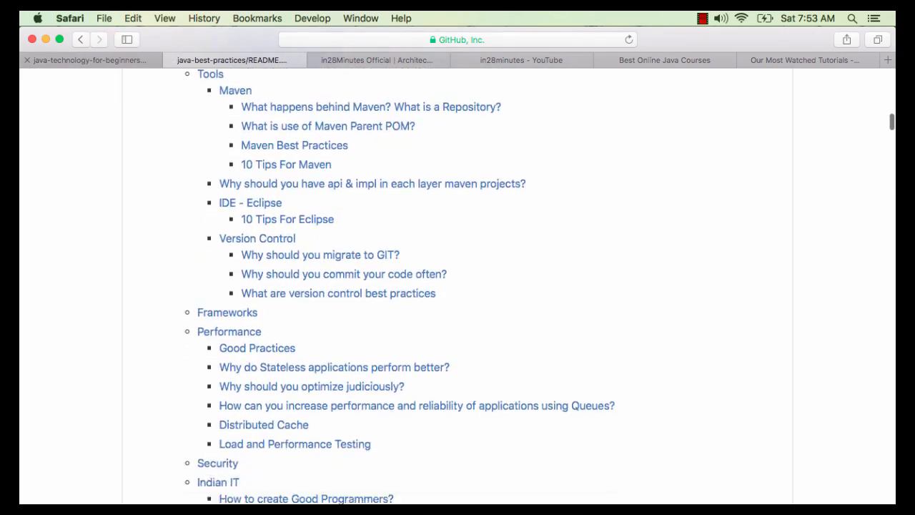
scroll("down", 3)
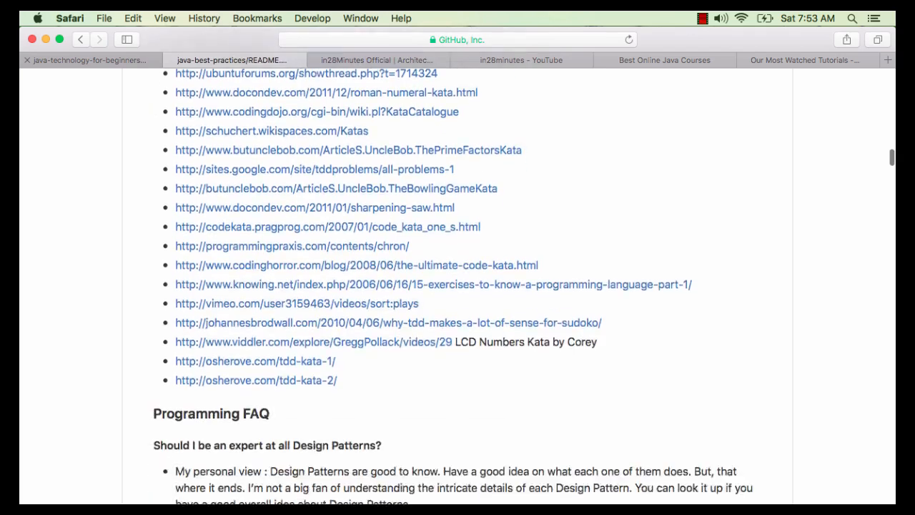
Step: Browse the java-technology-for-beginners README topic list and return to the repository header
left_click(89, 60)
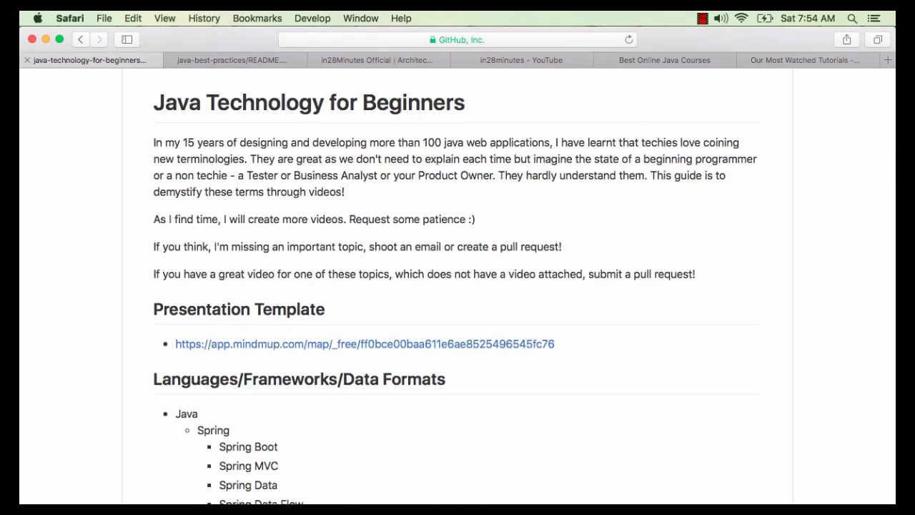
scroll("down", 3)
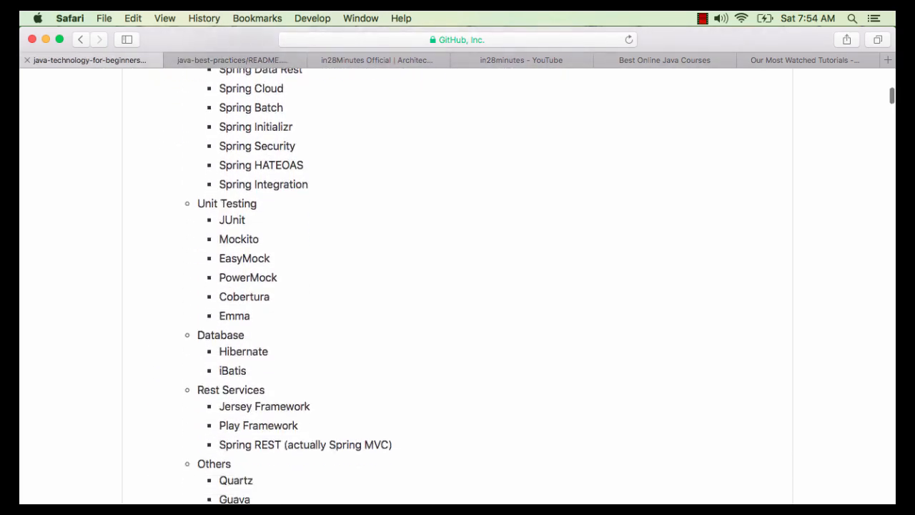
scroll("up", 3)
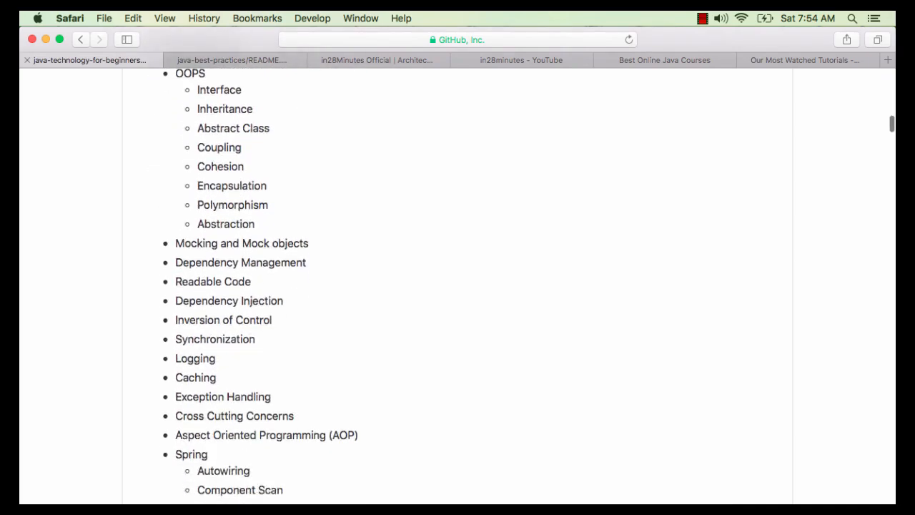
scroll("down", 3)
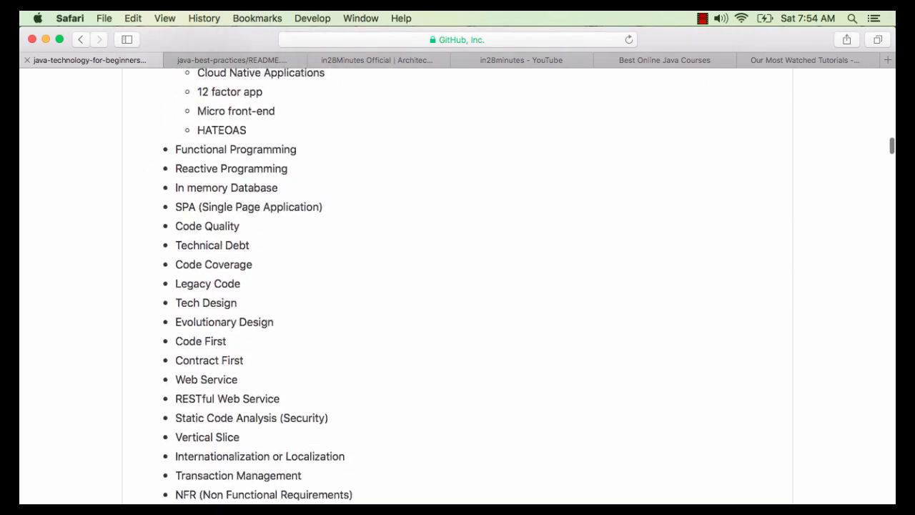
scroll("down", 3)
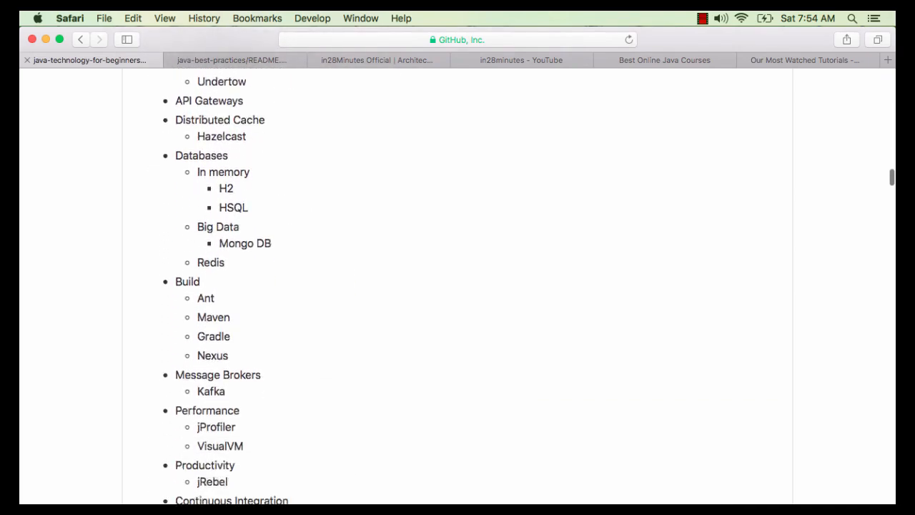
scroll("up", 3)
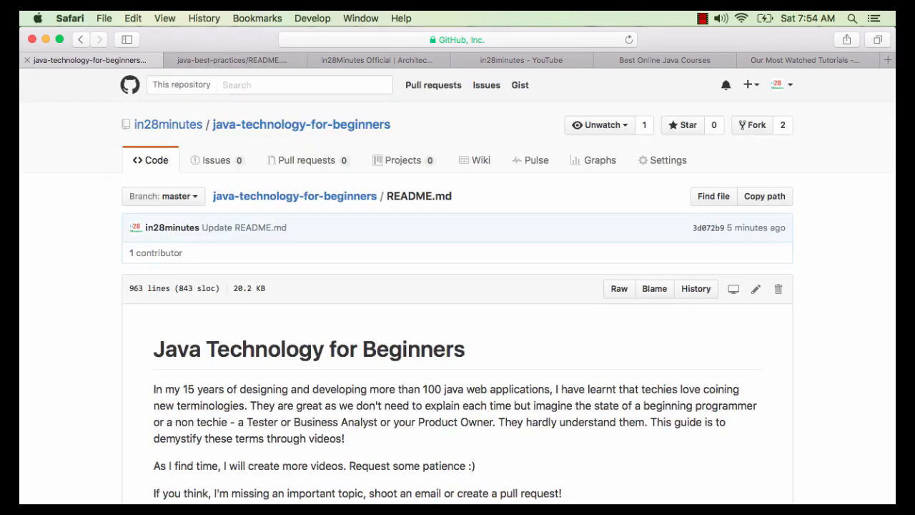
left_click(272, 35)
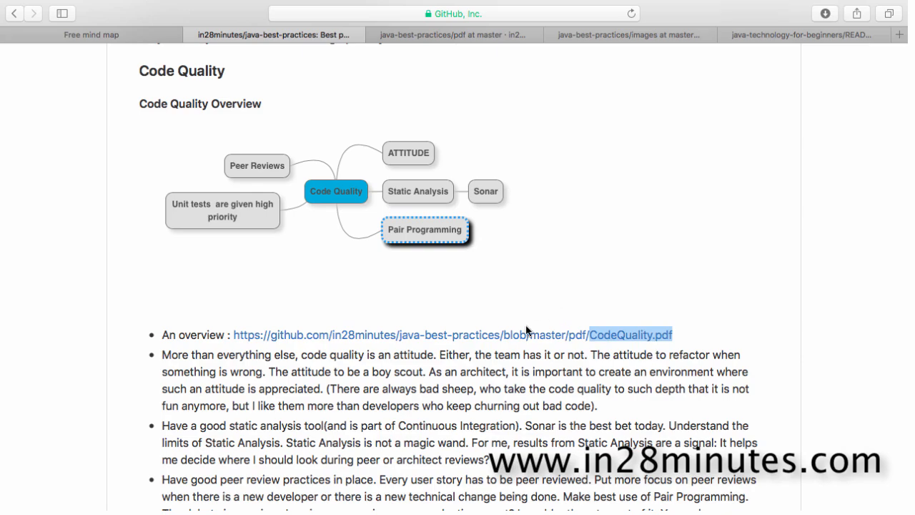
mouse_move(464, 303)
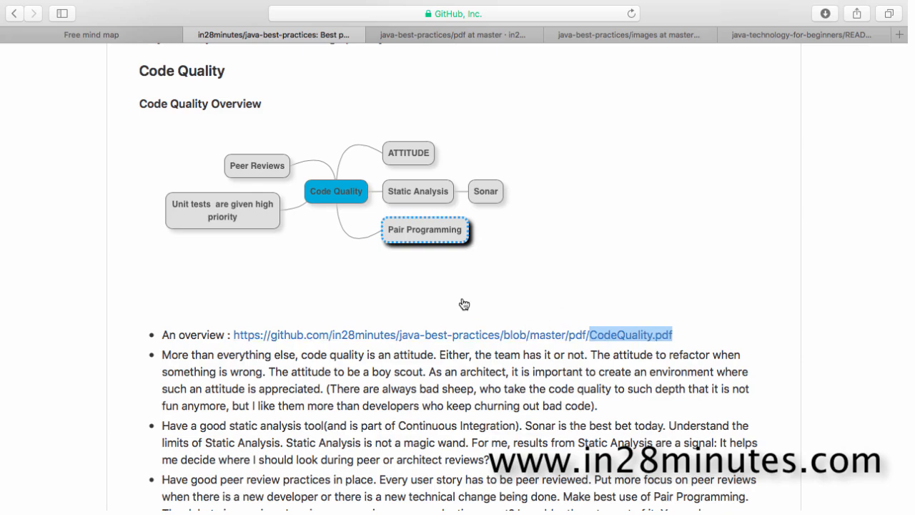
mouse_move(416, 195)
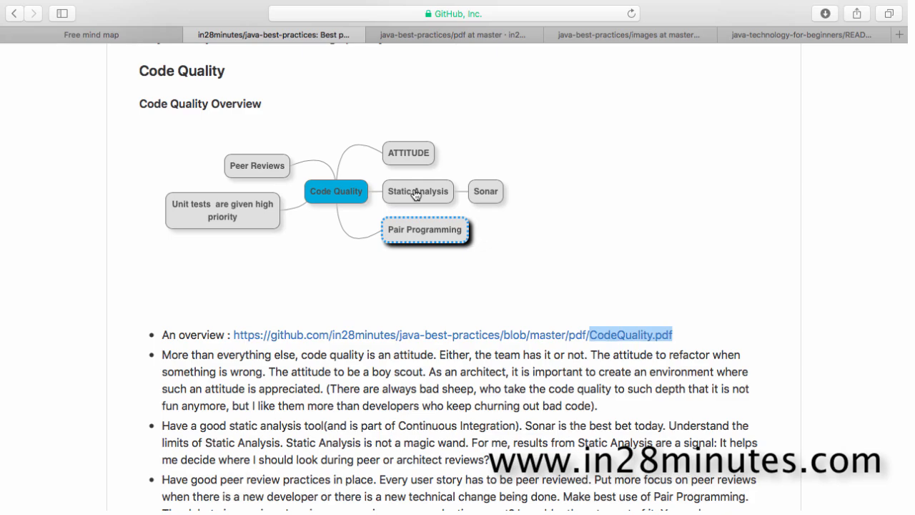
mouse_move(486, 198)
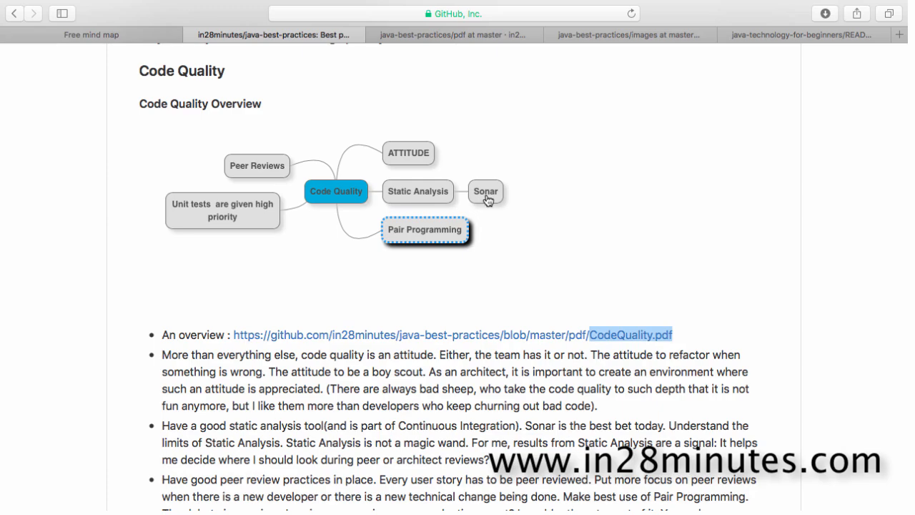
mouse_move(500, 198)
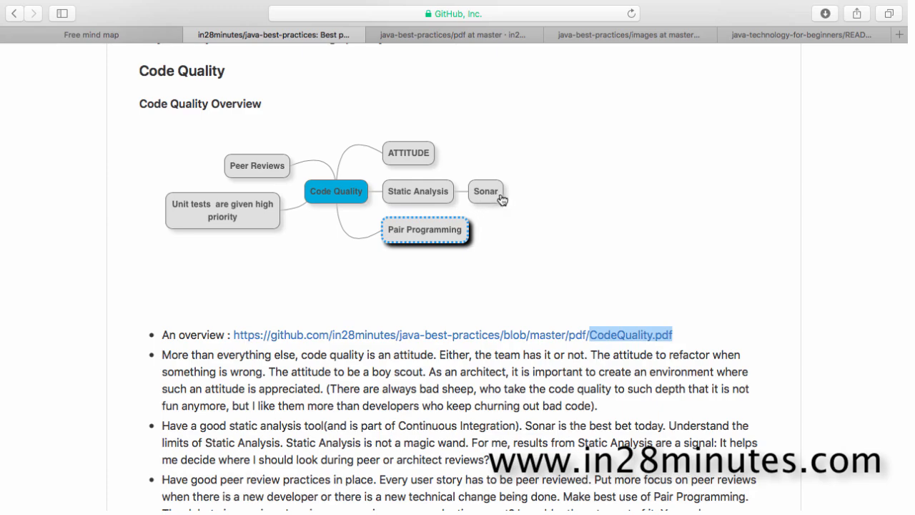
mouse_move(493, 197)
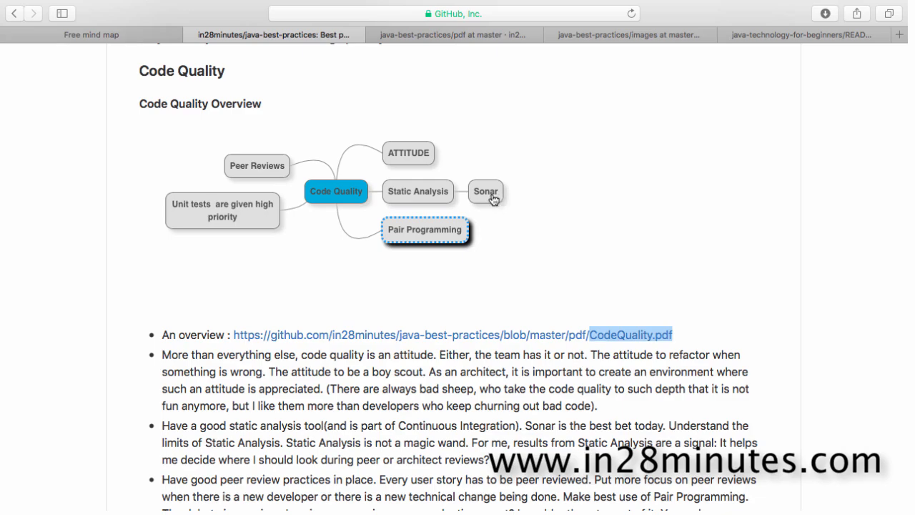
mouse_move(237, 141)
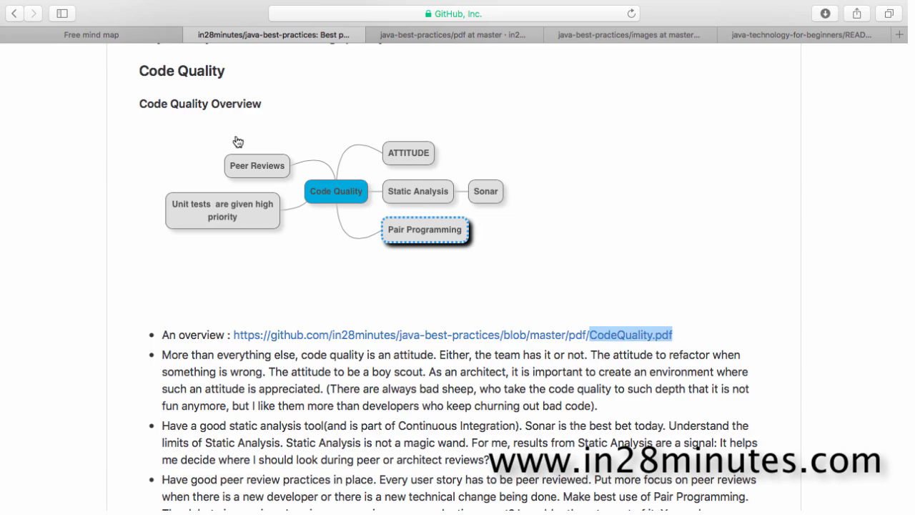
mouse_move(424, 203)
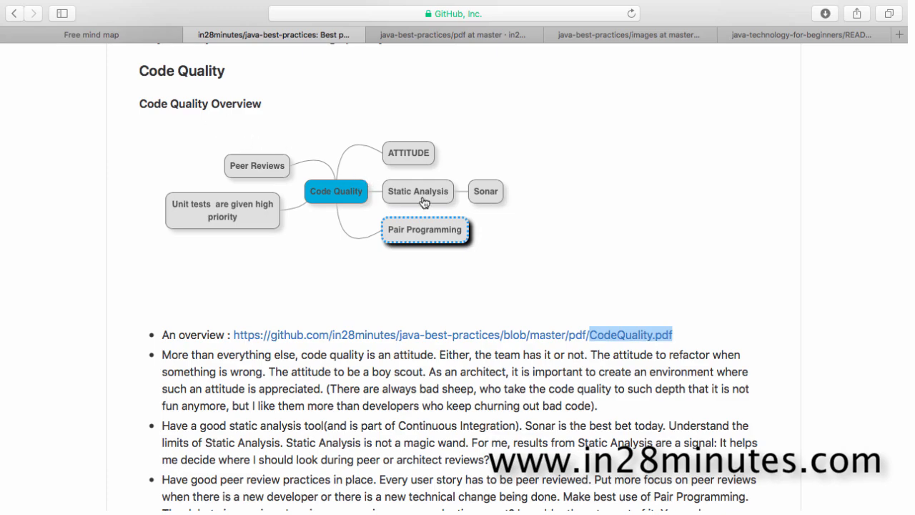
mouse_move(487, 200)
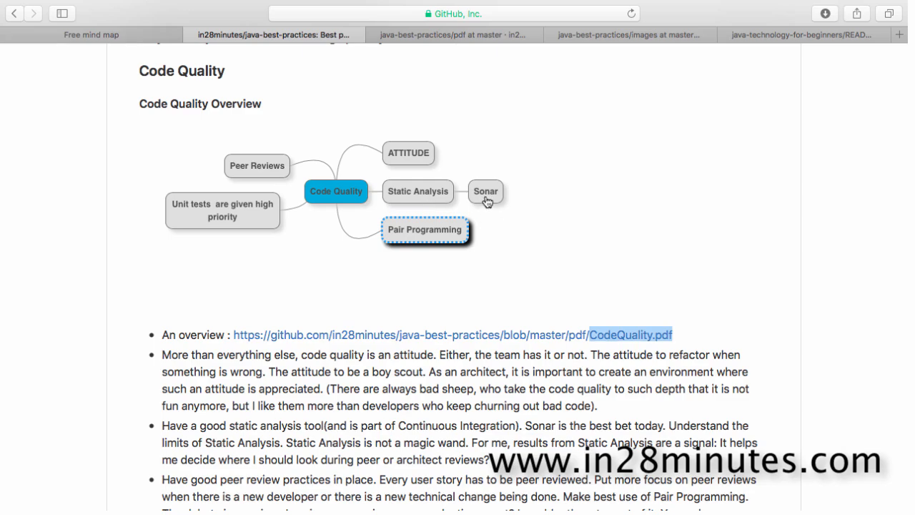
mouse_move(372, 187)
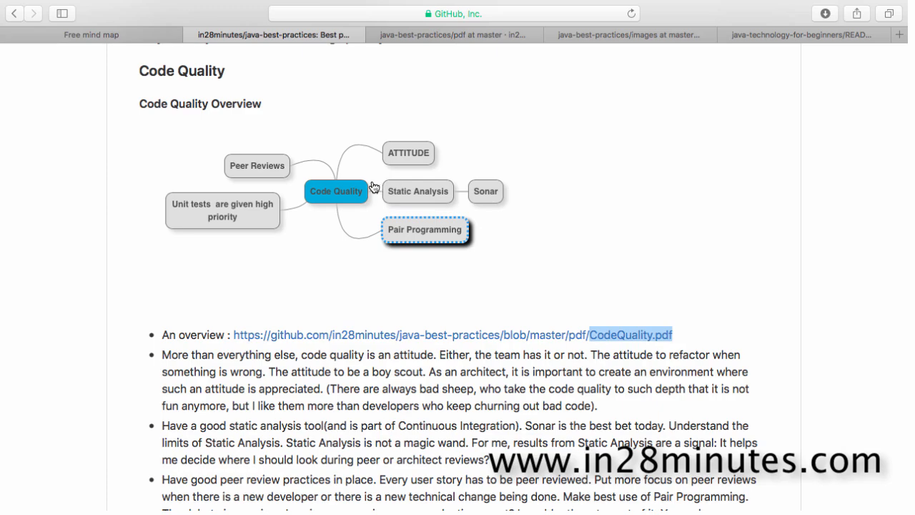
mouse_move(403, 193)
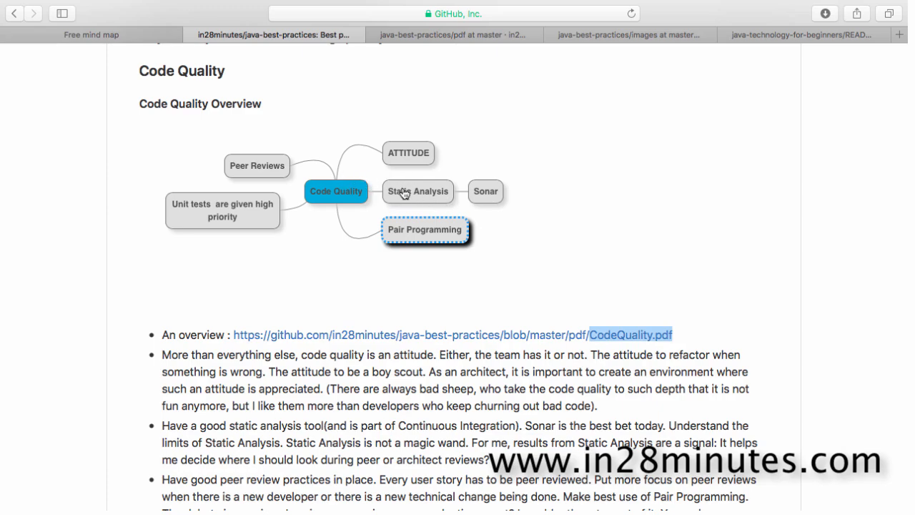
mouse_move(343, 192)
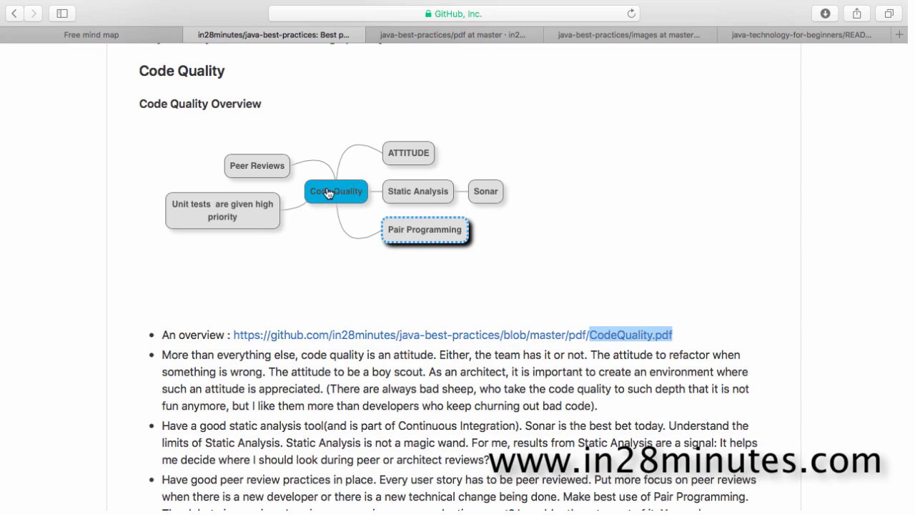
mouse_move(439, 209)
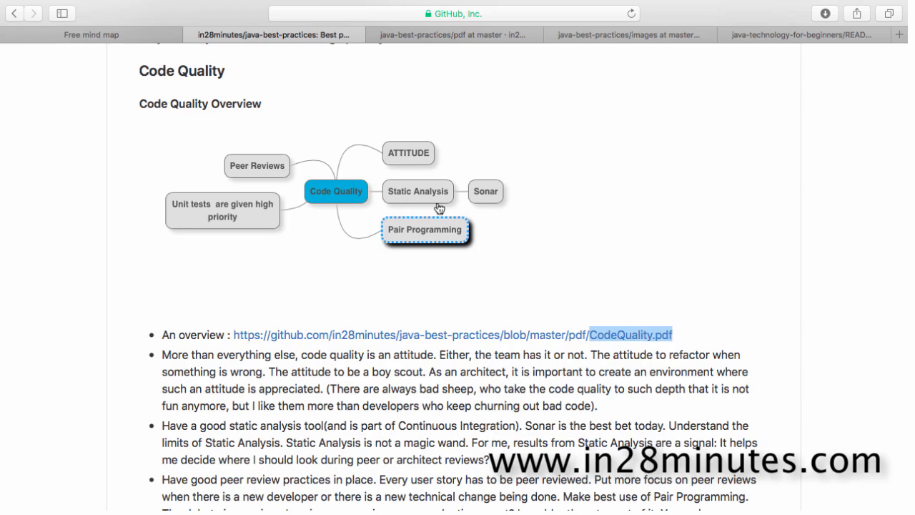
mouse_move(335, 192)
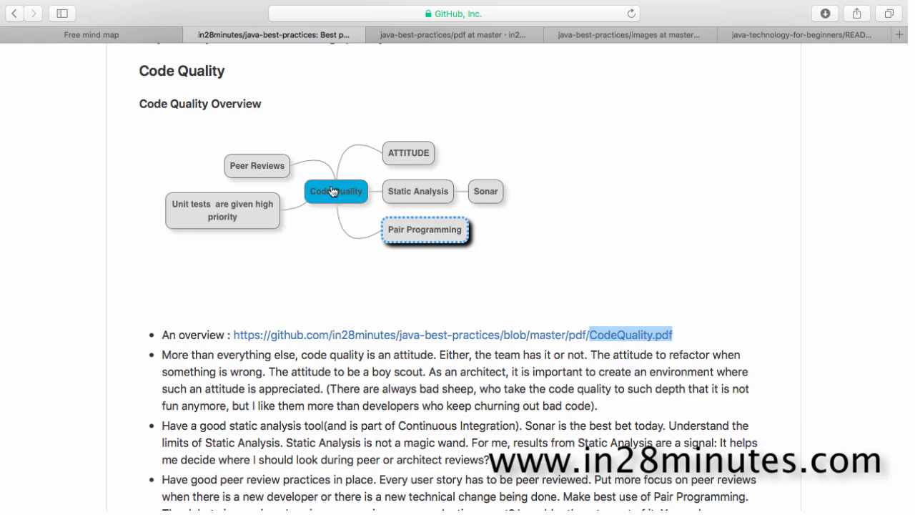
mouse_move(246, 170)
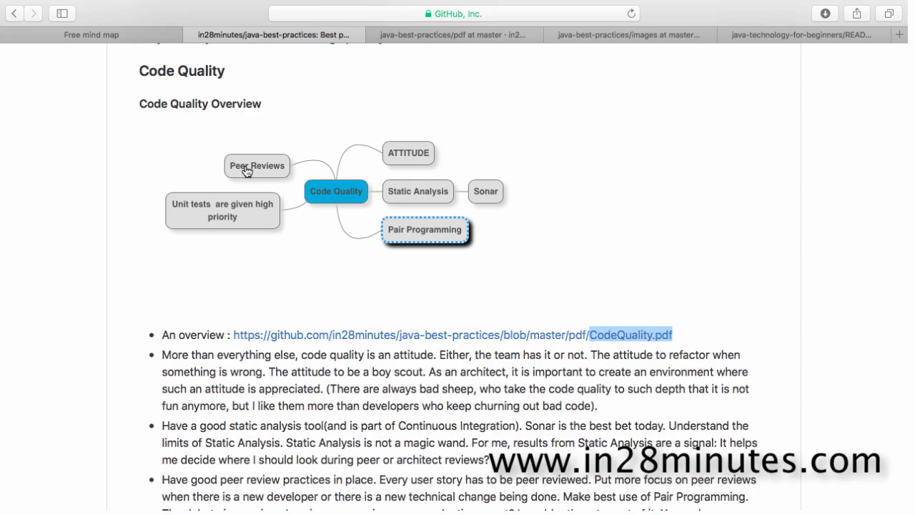
mouse_move(417, 207)
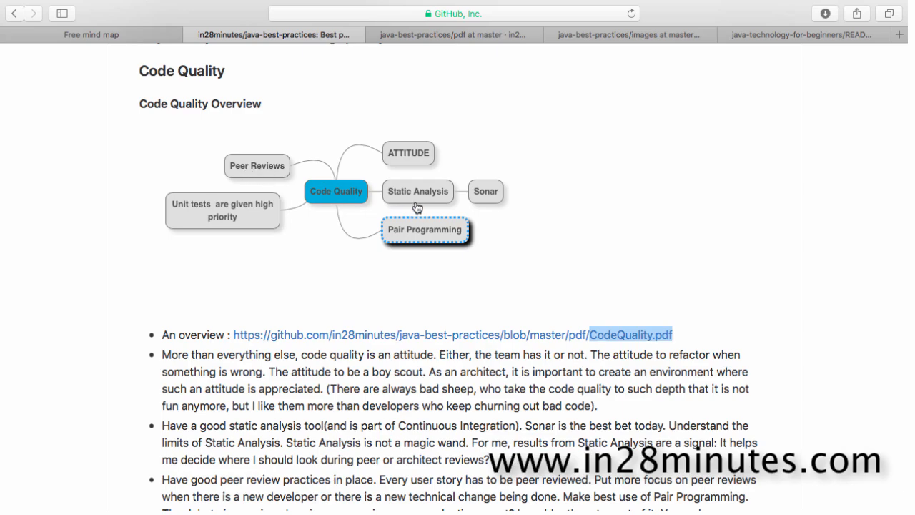
mouse_move(283, 169)
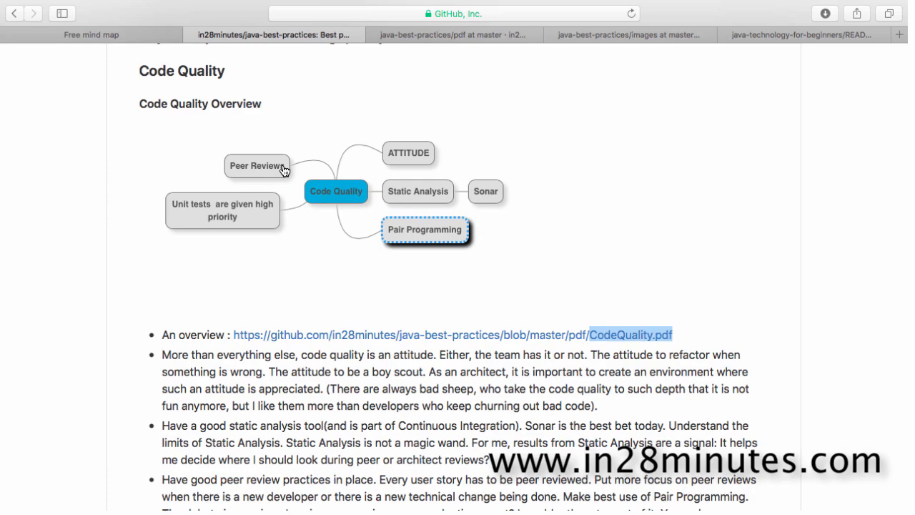
mouse_move(420, 252)
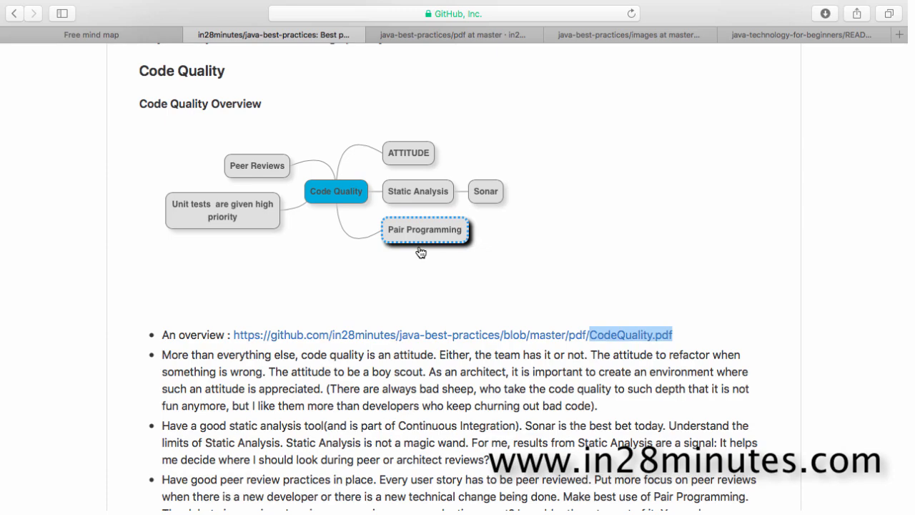
mouse_move(406, 252)
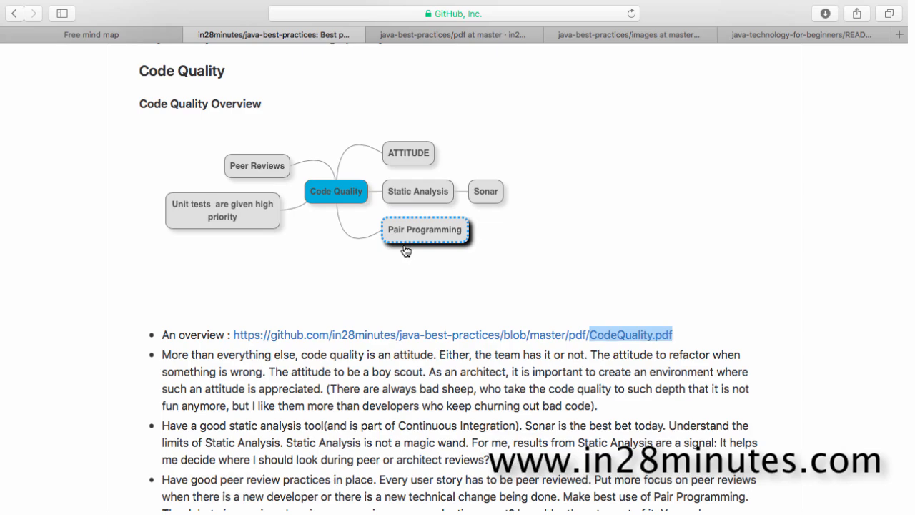
mouse_move(424, 357)
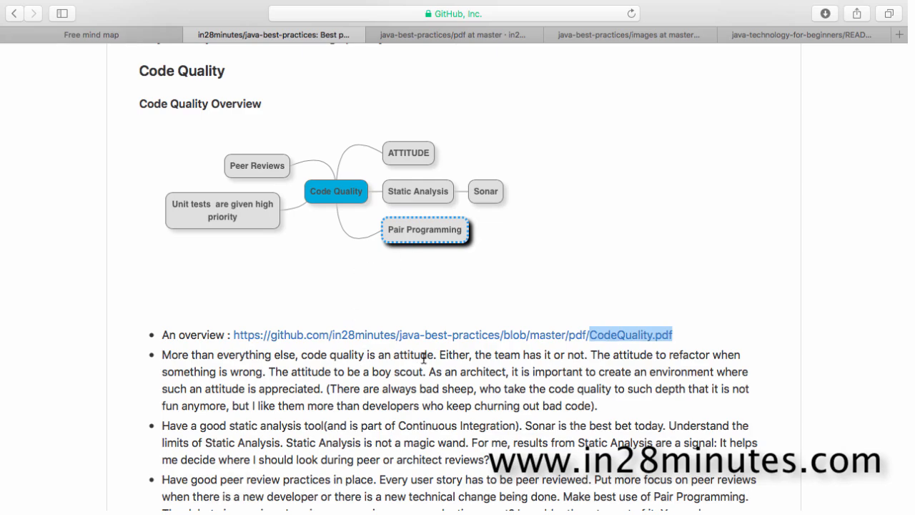
mouse_move(436, 355)
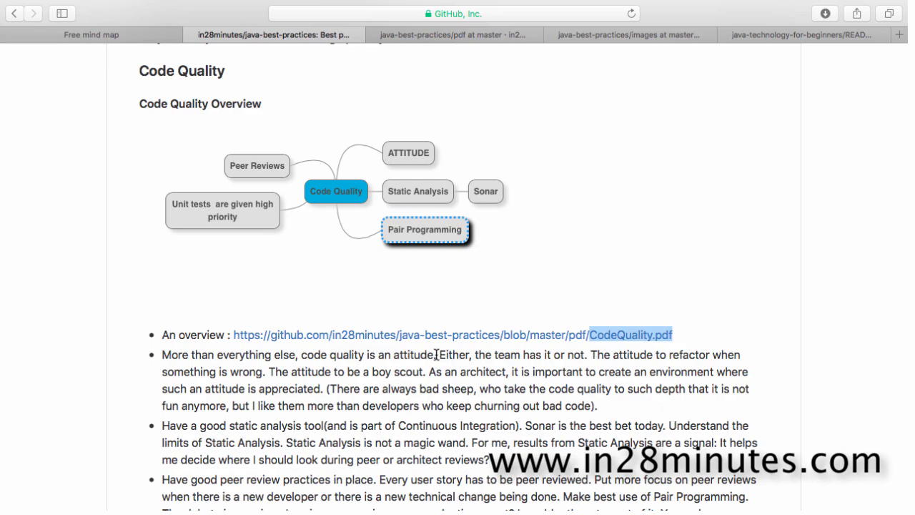
mouse_move(441, 355)
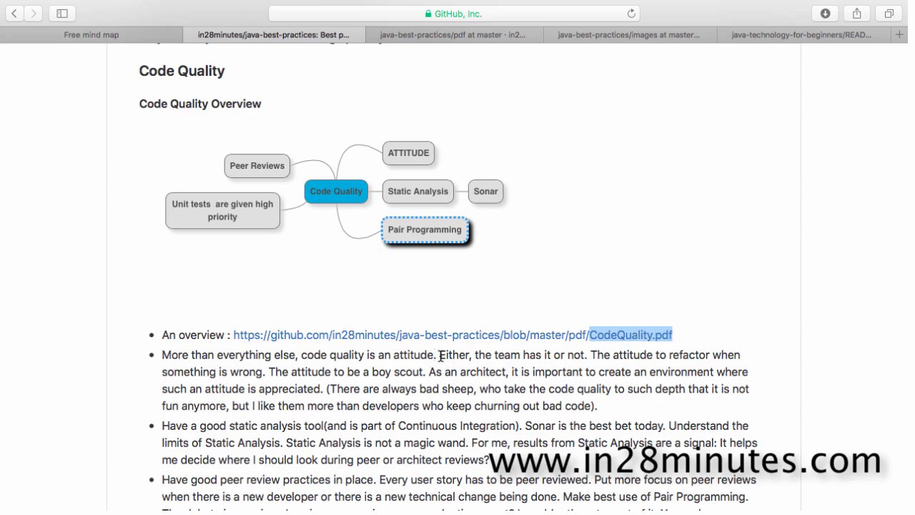
mouse_move(522, 385)
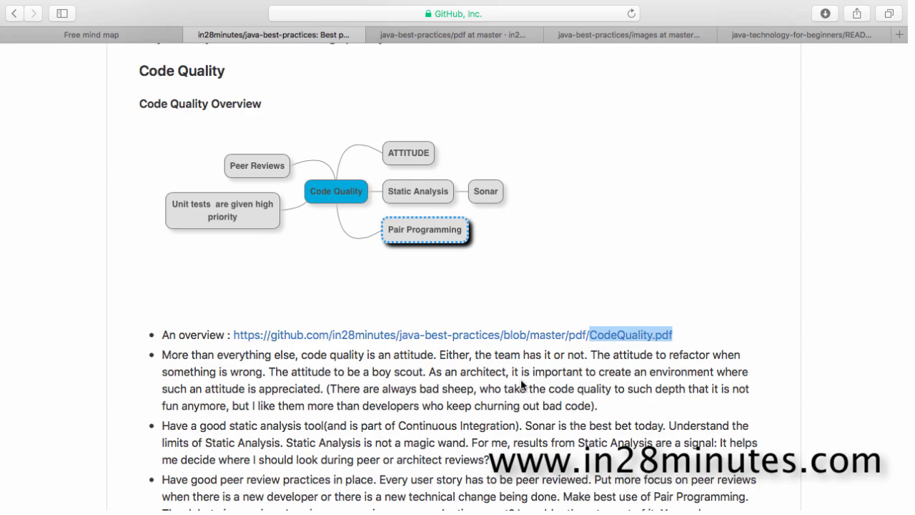
mouse_move(589, 358)
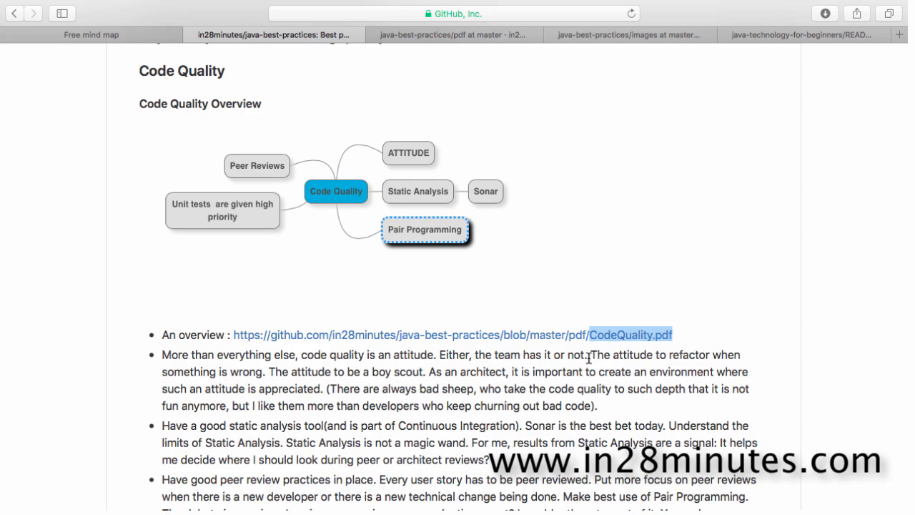
mouse_move(608, 357)
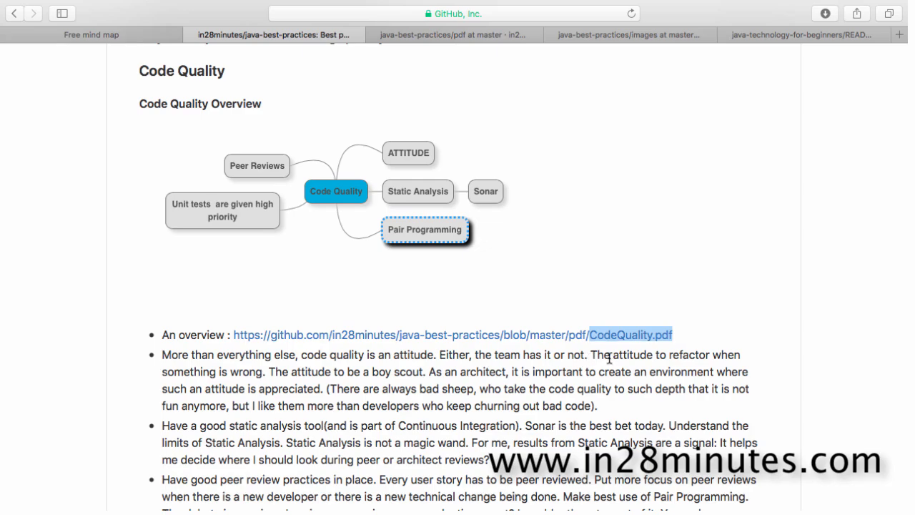
mouse_move(497, 374)
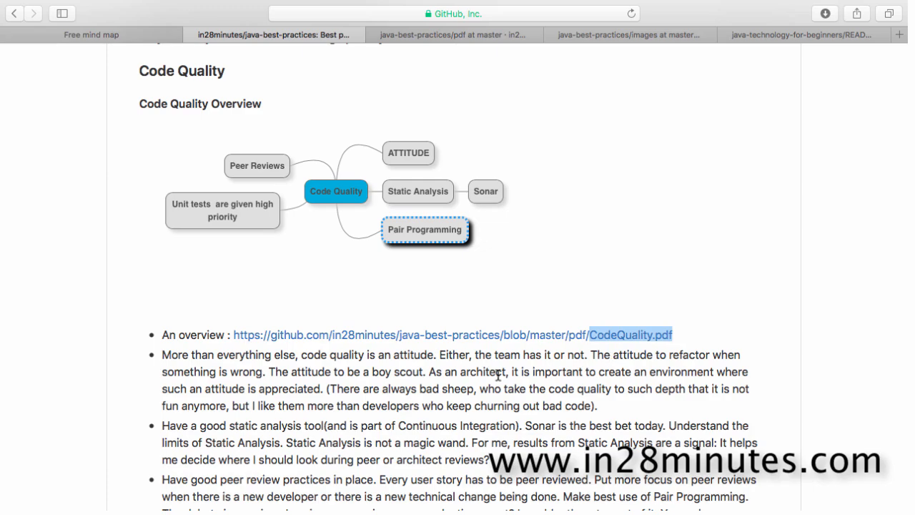
mouse_move(451, 386)
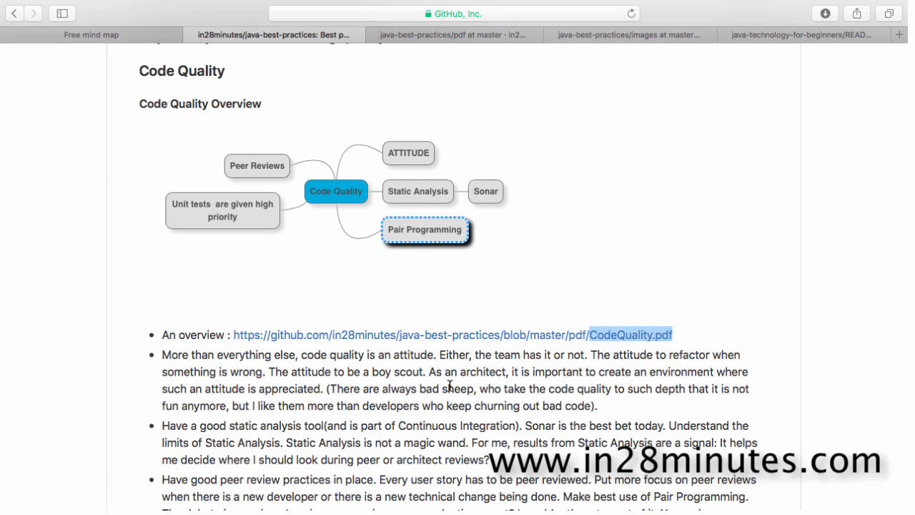
mouse_move(613, 378)
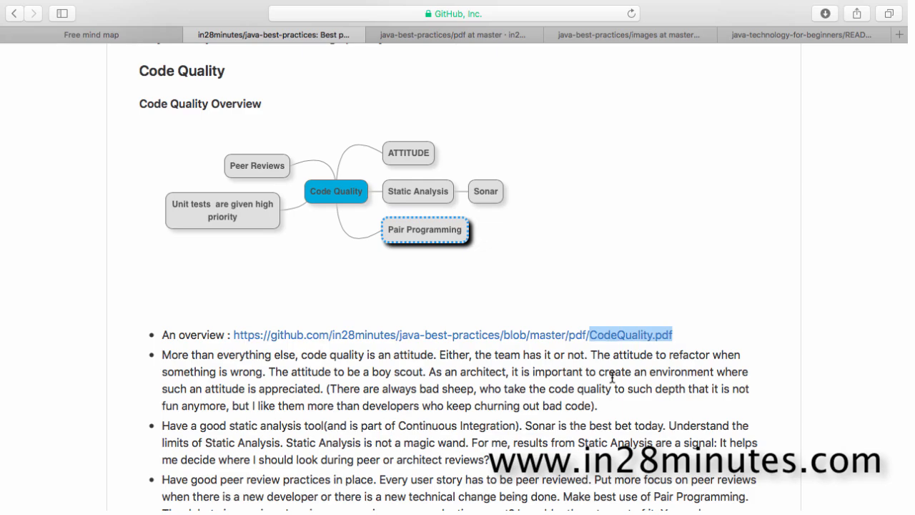
mouse_move(509, 400)
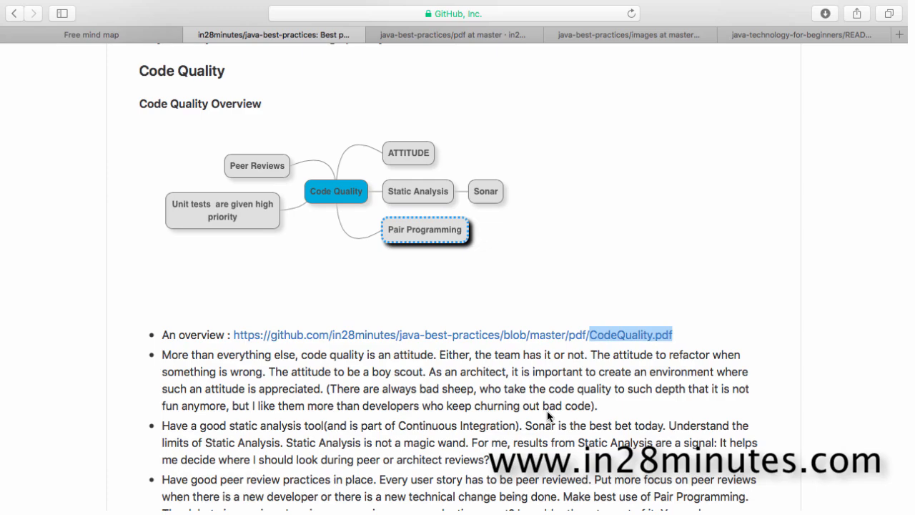
mouse_move(517, 403)
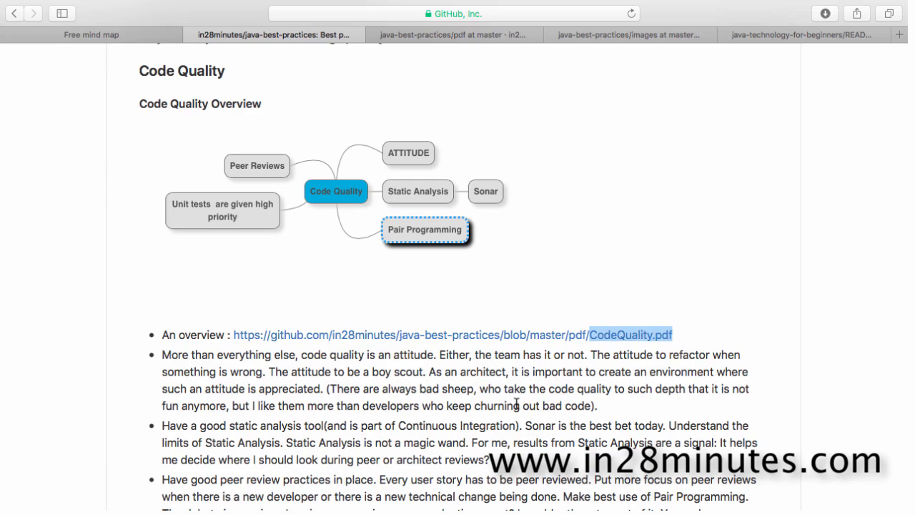
mouse_move(503, 402)
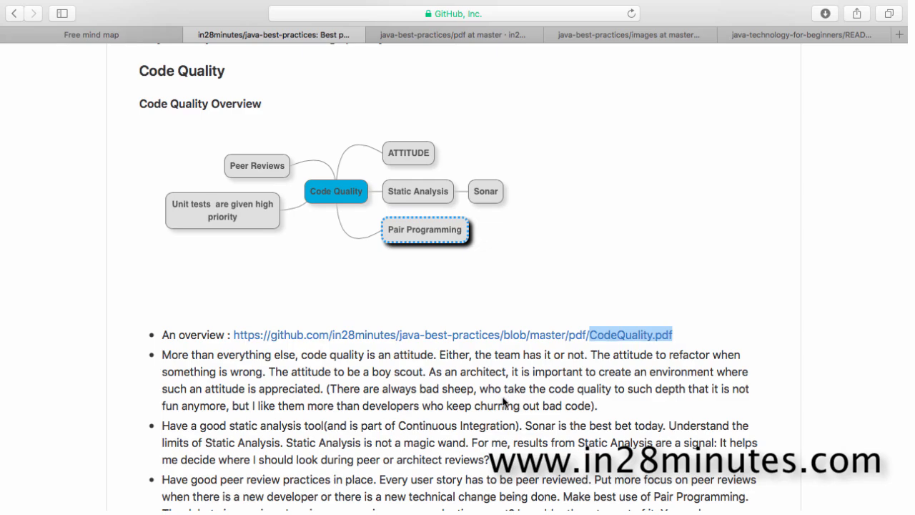
mouse_move(470, 386)
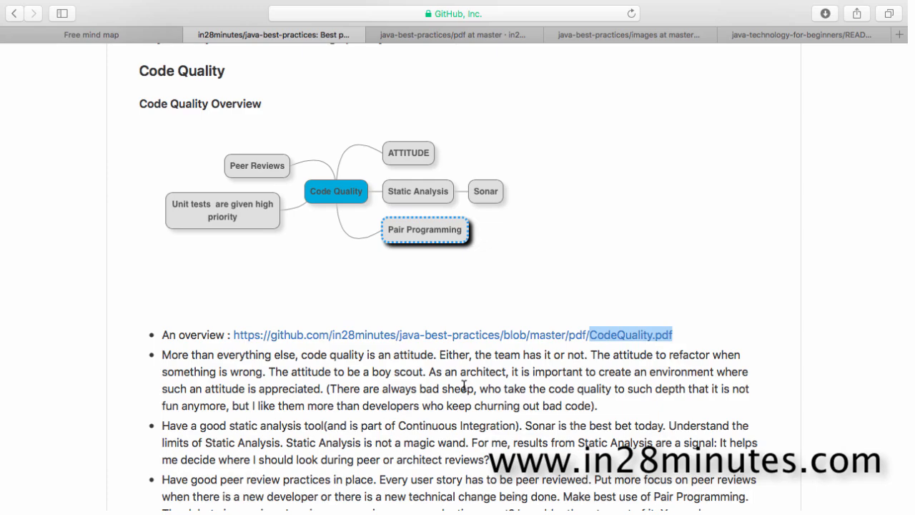
mouse_move(332, 267)
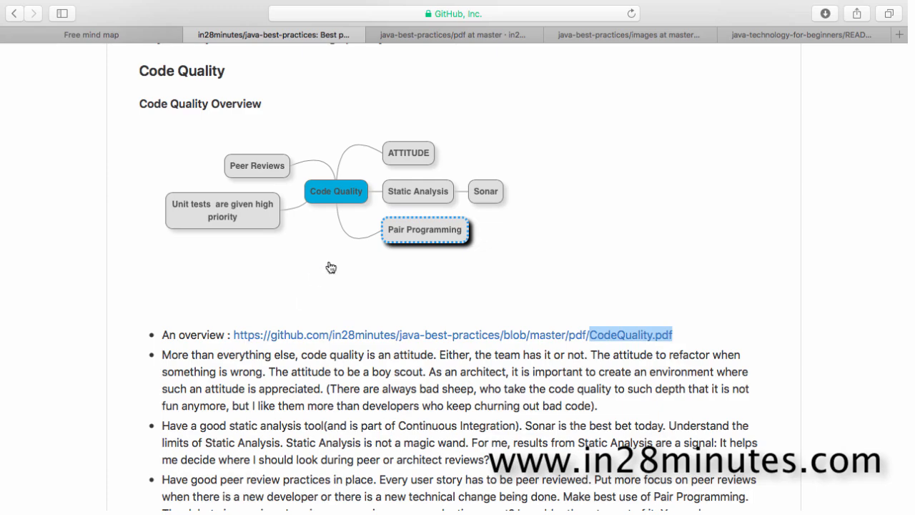
mouse_move(411, 192)
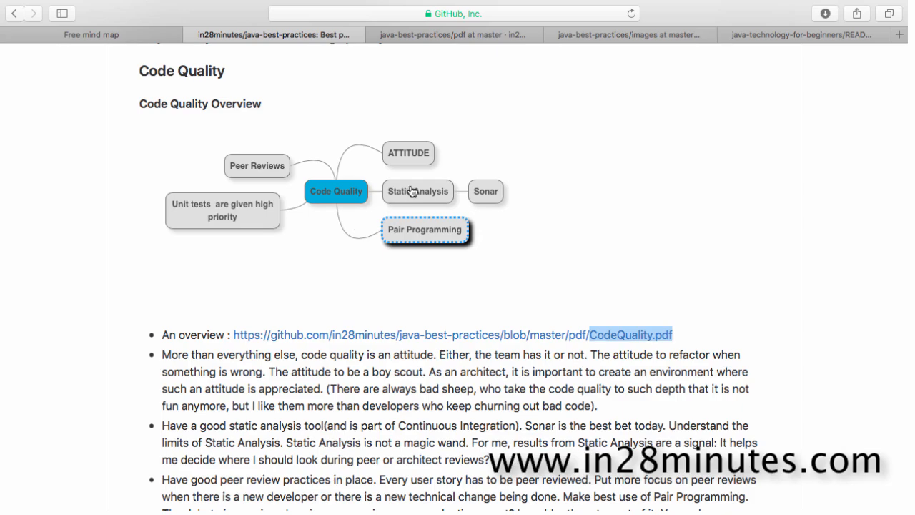
mouse_move(403, 256)
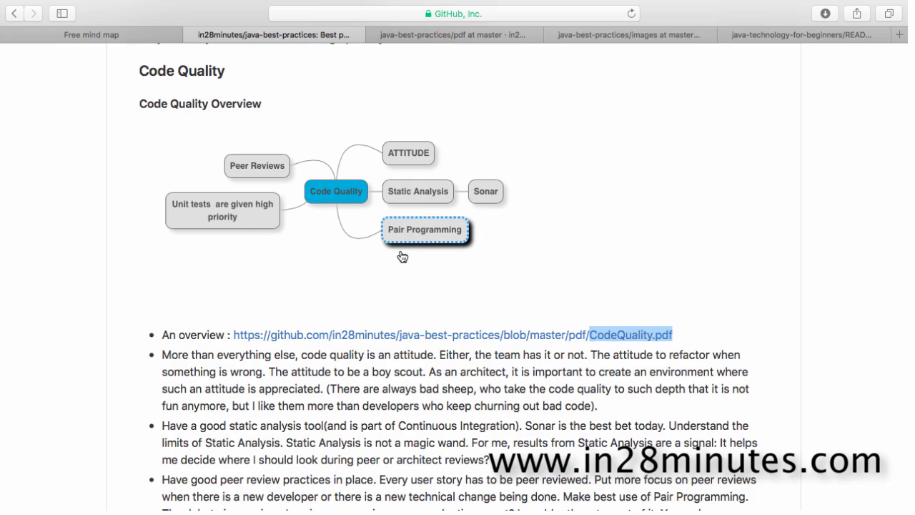
mouse_move(426, 200)
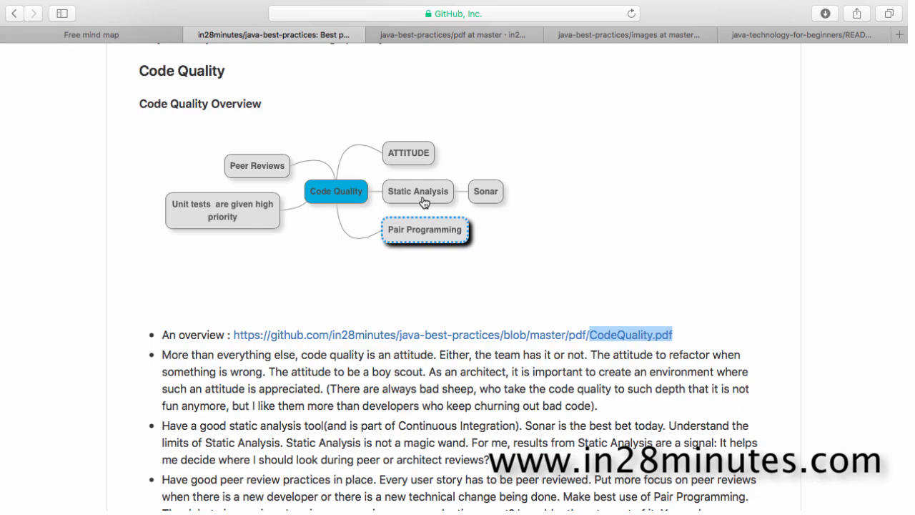
mouse_move(460, 375)
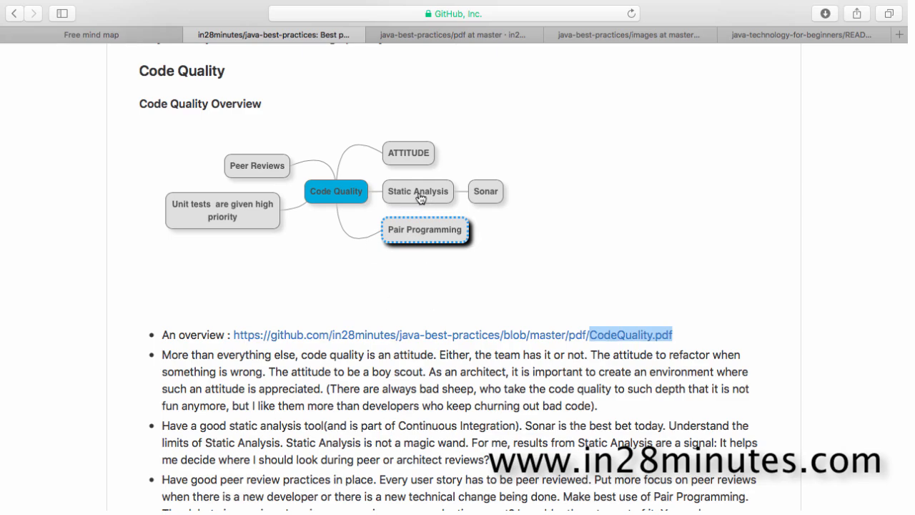
mouse_move(425, 214)
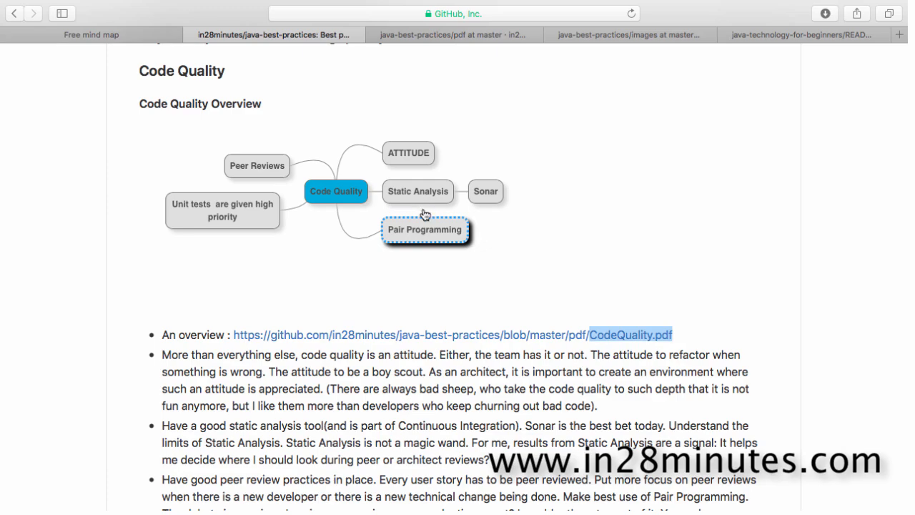
mouse_move(535, 440)
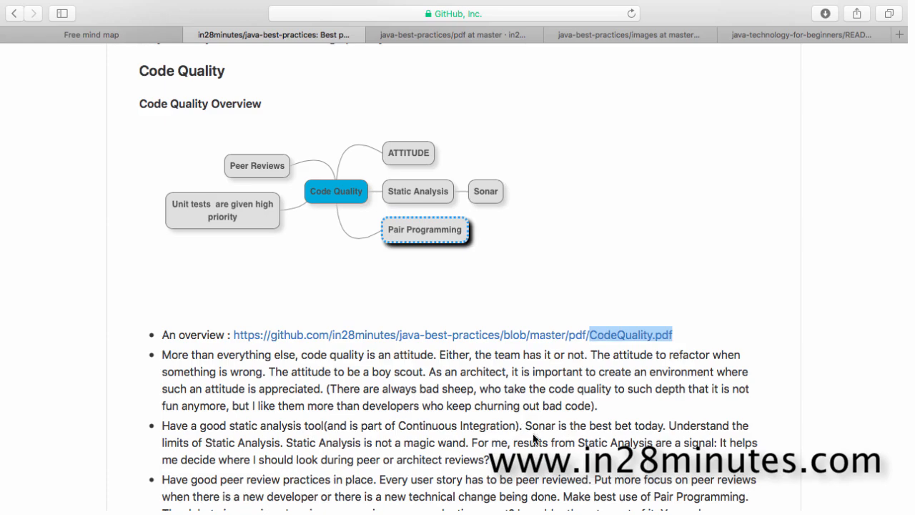
mouse_move(523, 432)
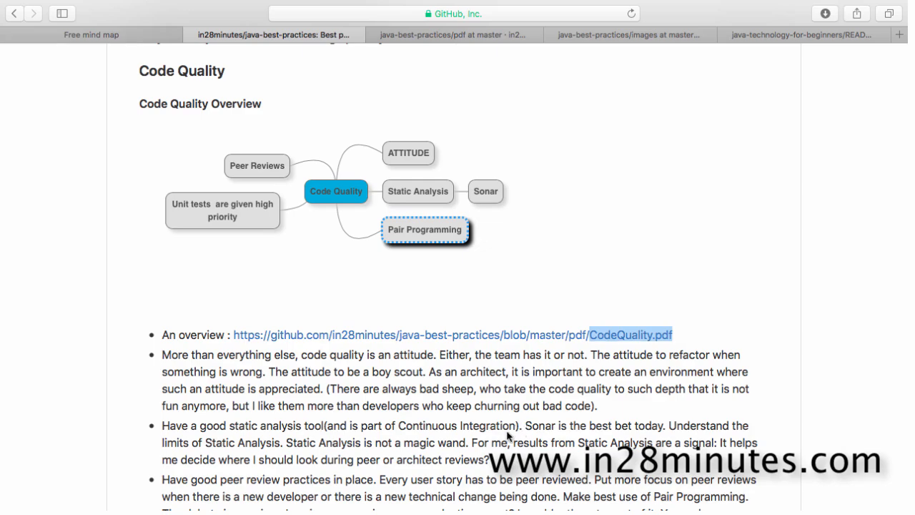
mouse_move(501, 436)
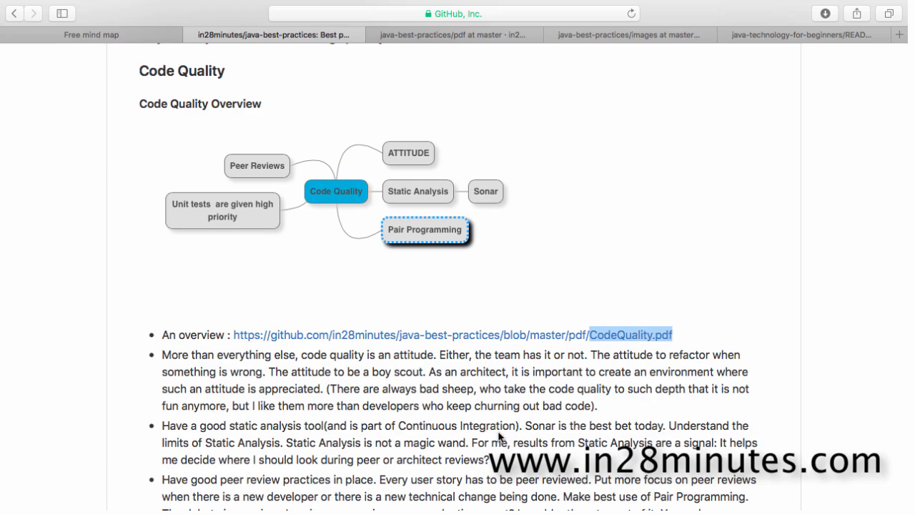
mouse_move(463, 275)
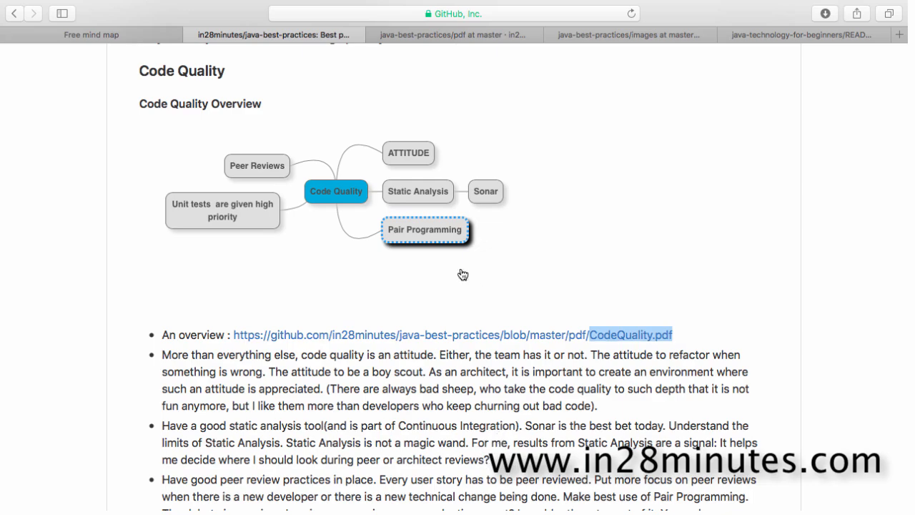
mouse_move(412, 194)
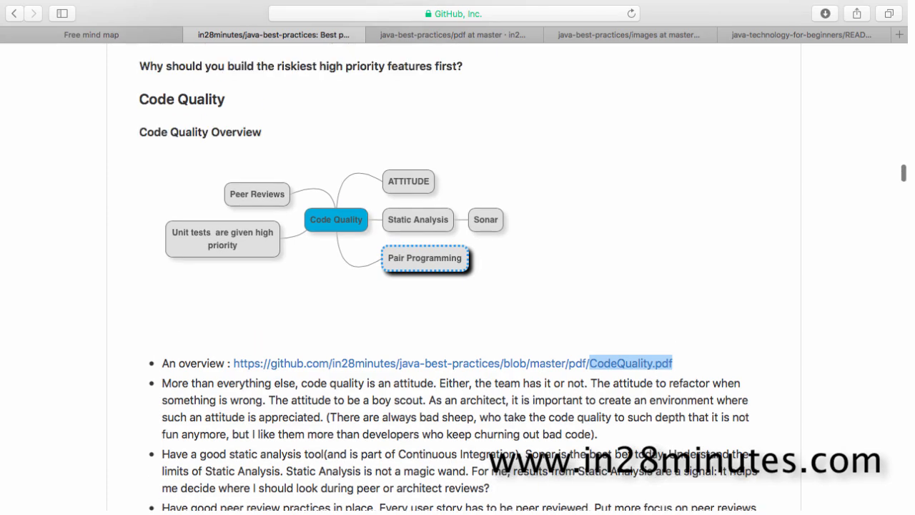
mouse_move(432, 232)
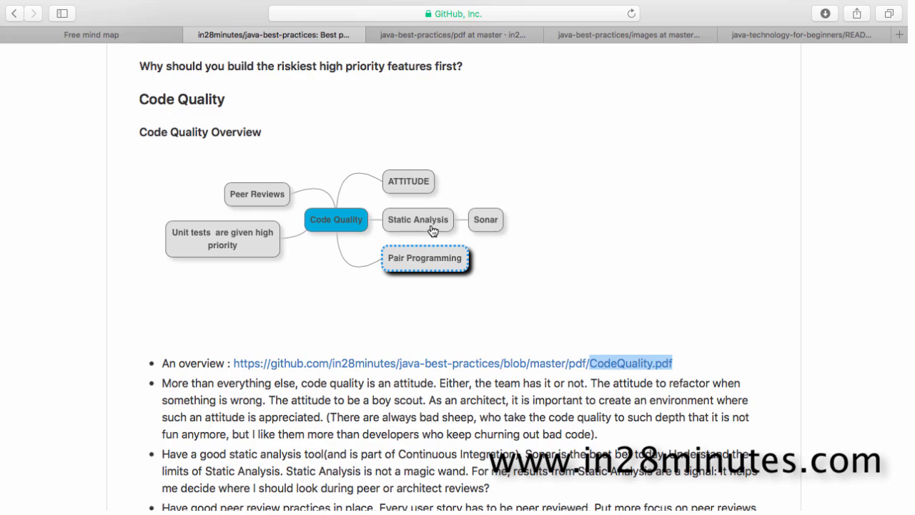
mouse_move(392, 242)
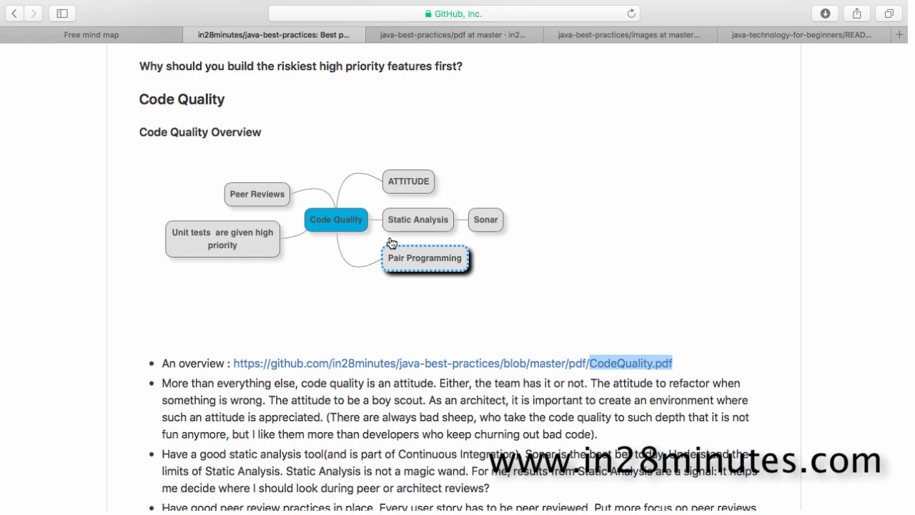
mouse_move(408, 223)
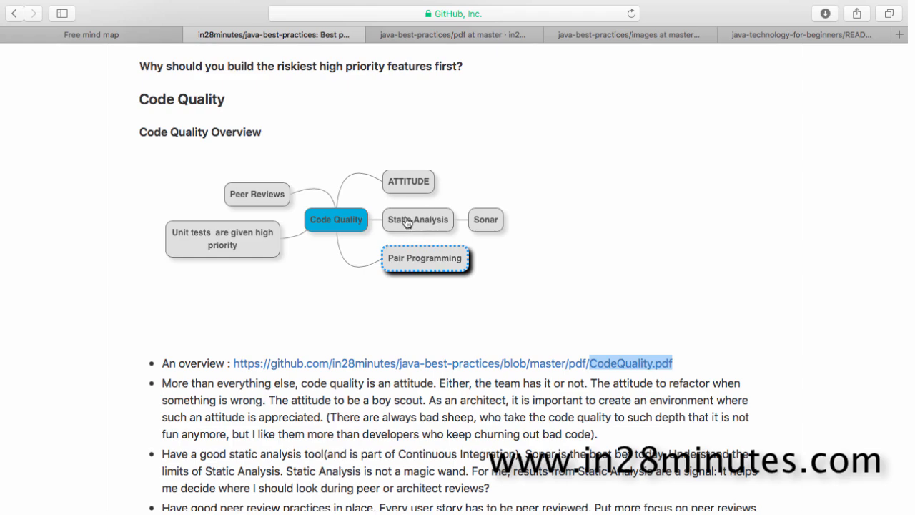
mouse_move(452, 329)
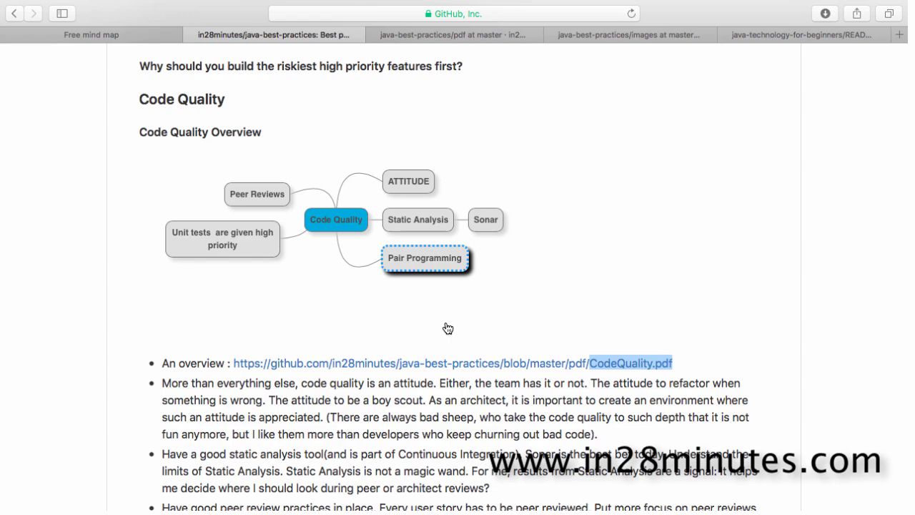
mouse_move(284, 206)
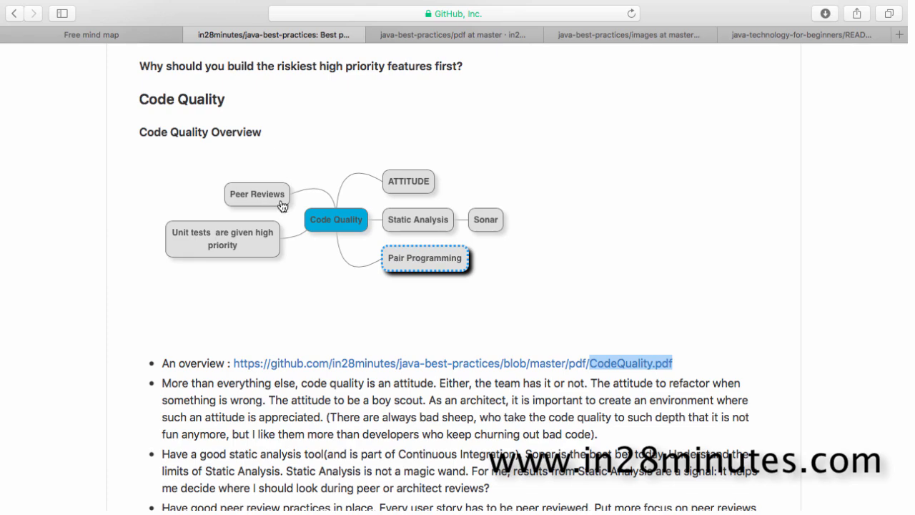
mouse_move(415, 227)
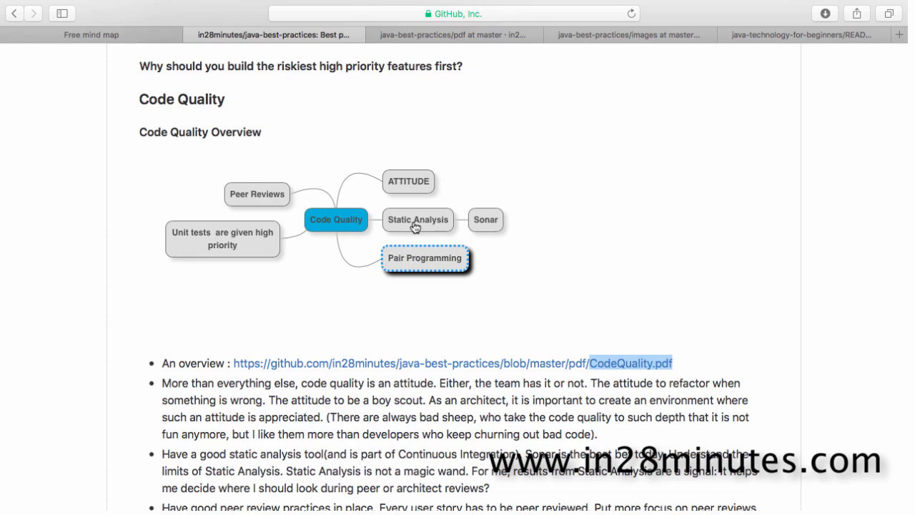
mouse_move(409, 227)
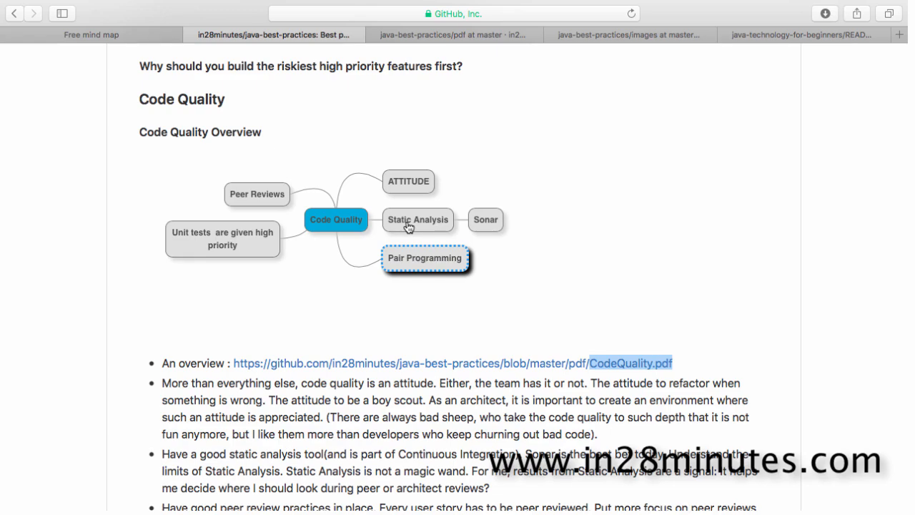
scroll("down", 3)
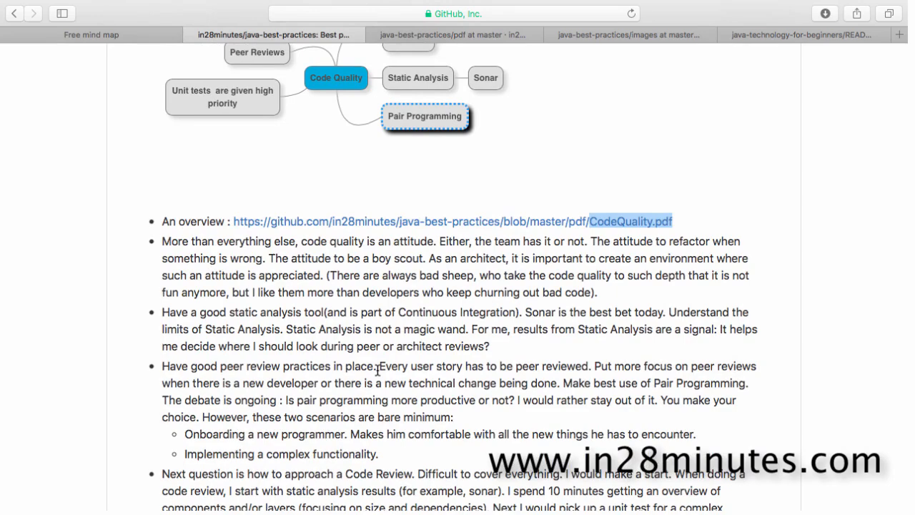
mouse_move(612, 427)
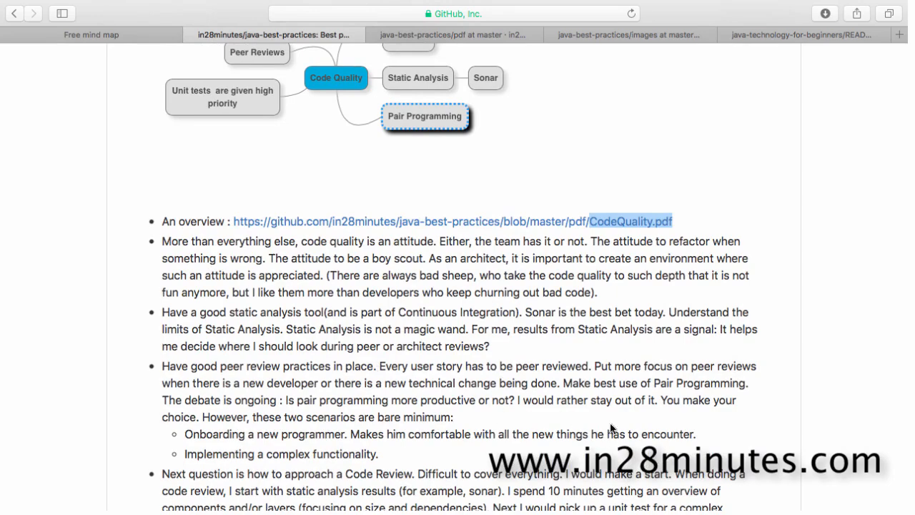
scroll("up", 3)
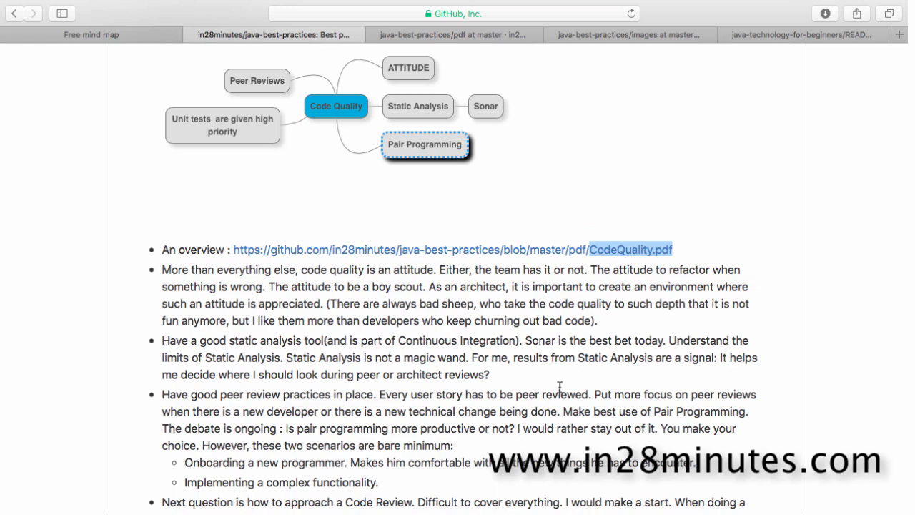
double_click(686, 412)
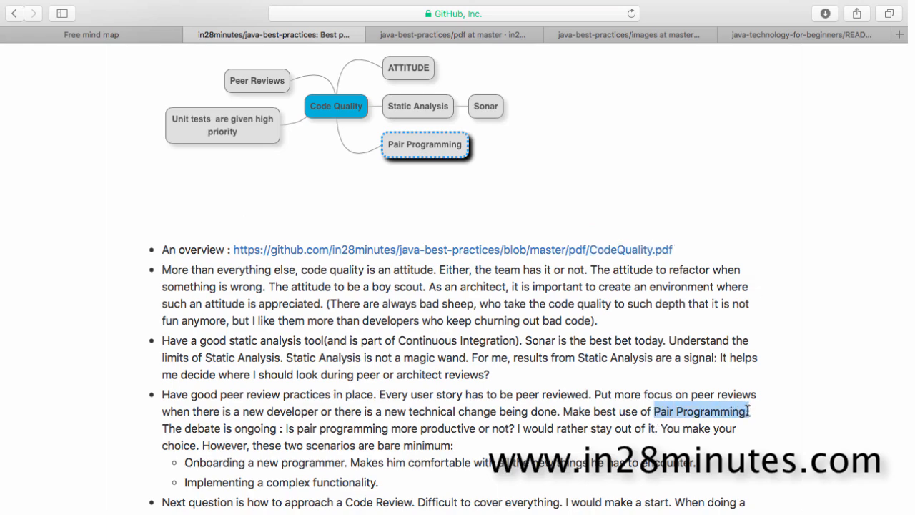
scroll("down", 3)
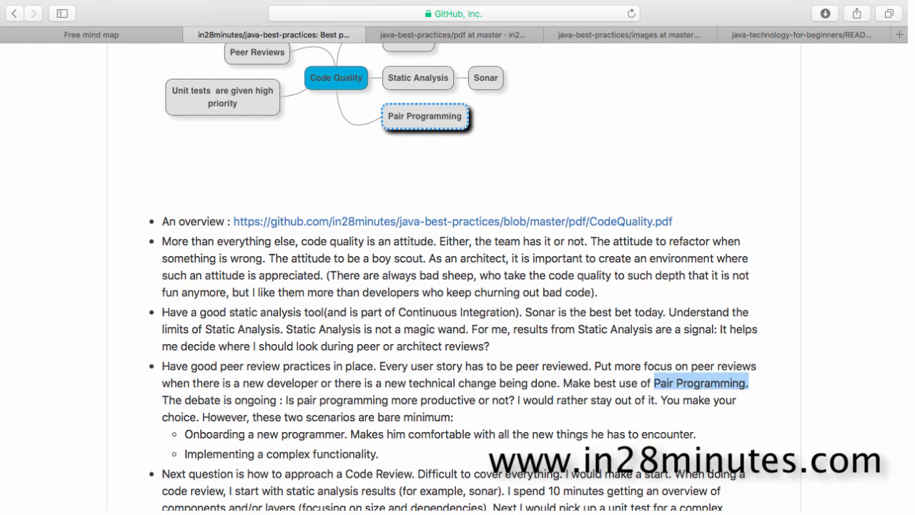
scroll("down", 3)
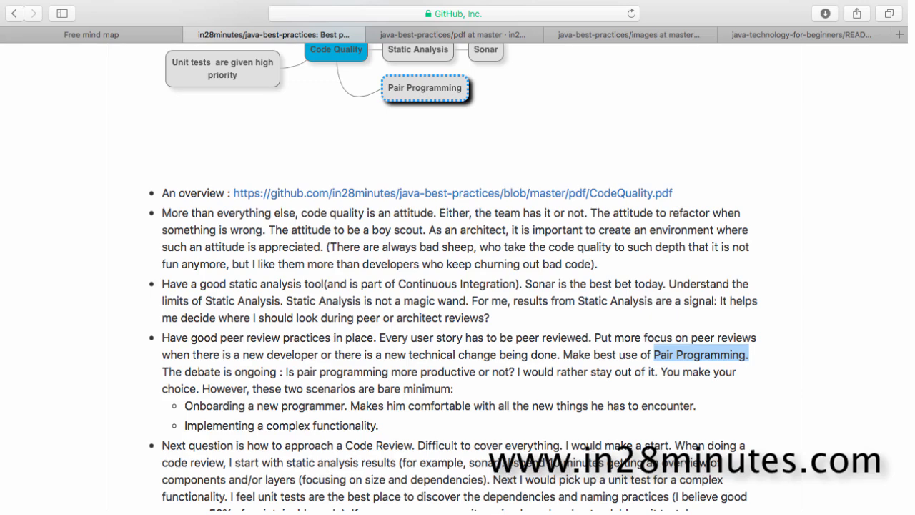
scroll("down", 3)
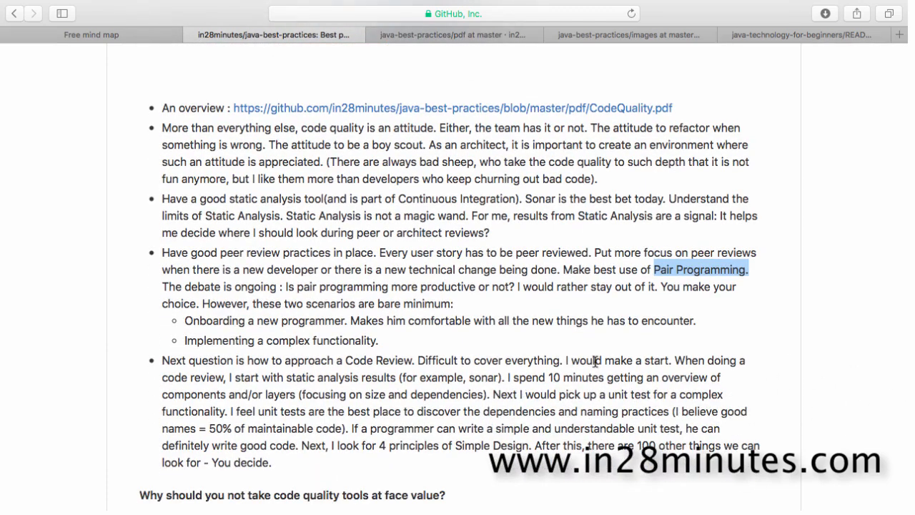
mouse_move(446, 314)
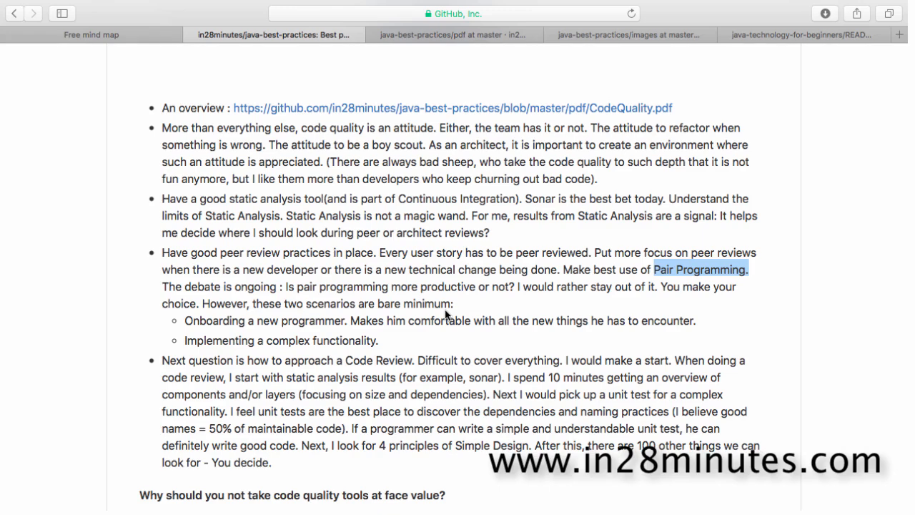
scroll("up", 3)
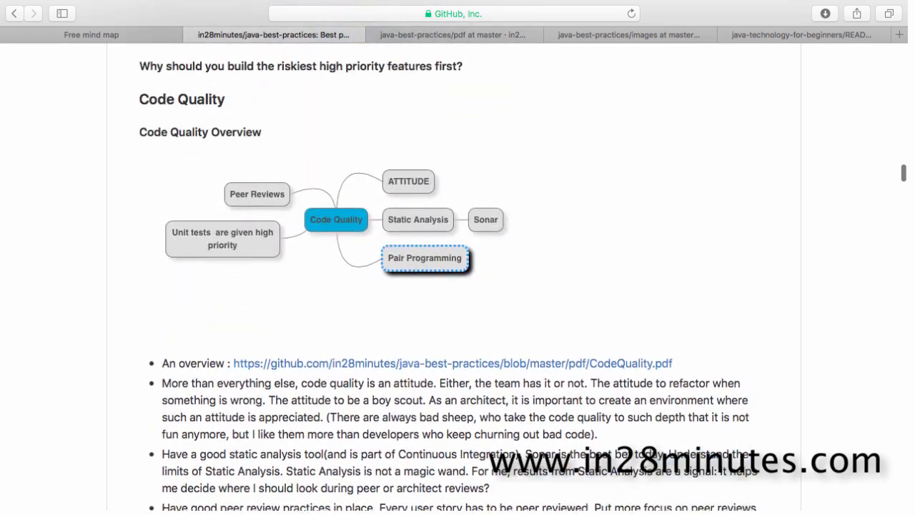
scroll("down", 3)
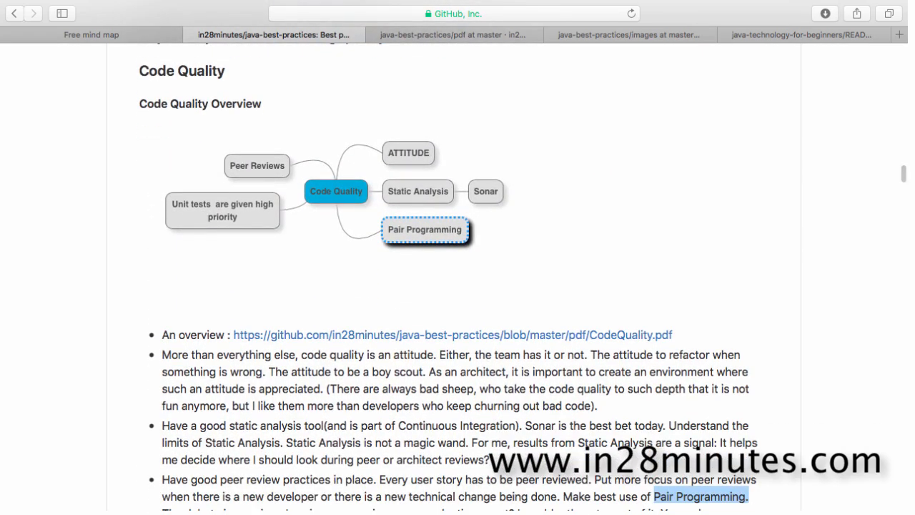
mouse_move(413, 289)
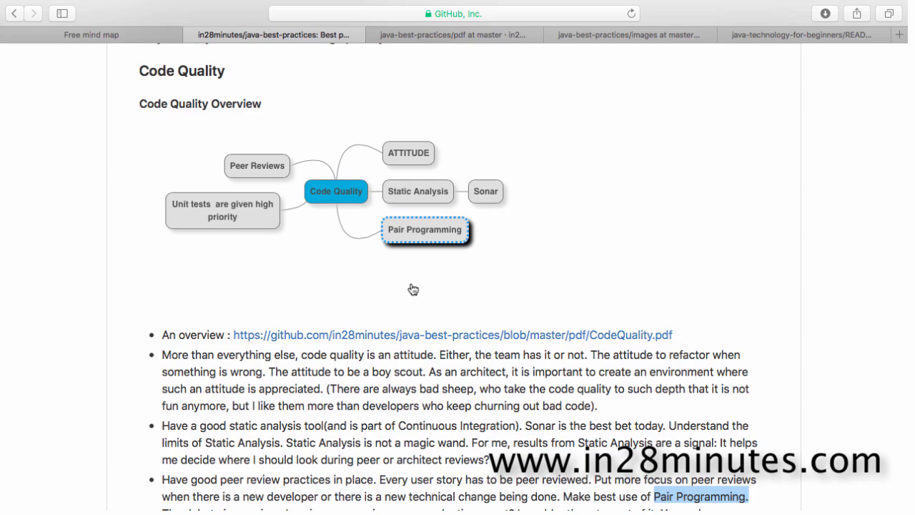
scroll("down", 3)
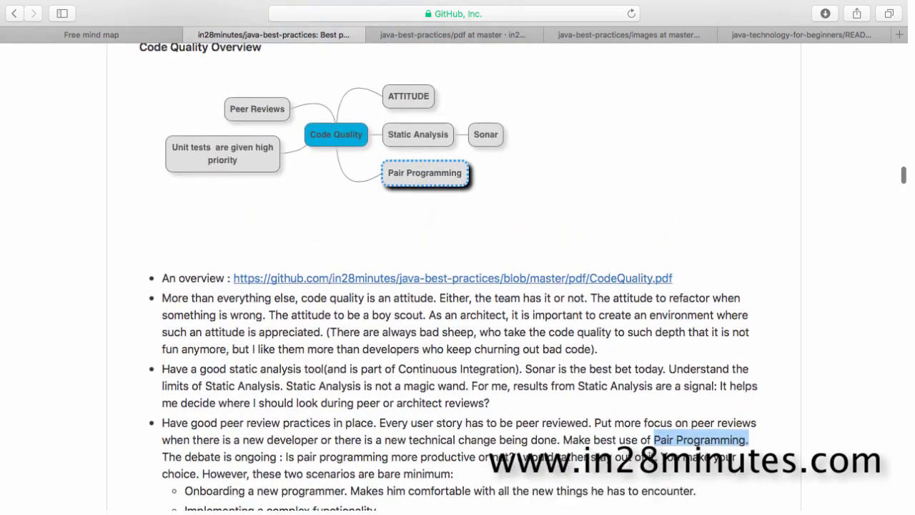
scroll("down", 3)
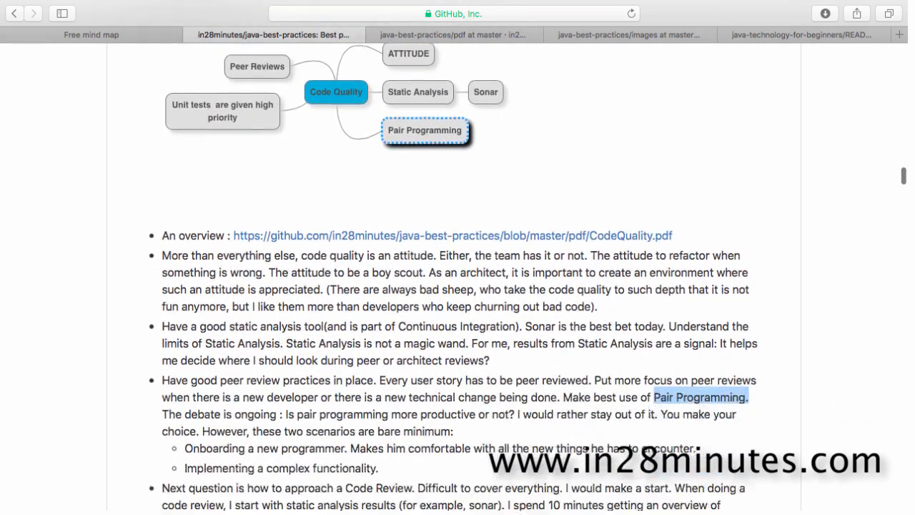
scroll("down", 3)
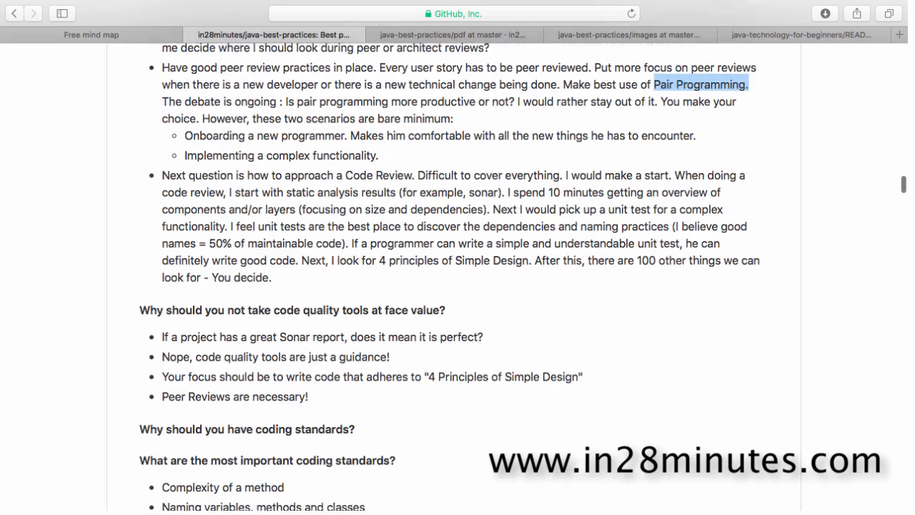
scroll("down", 3)
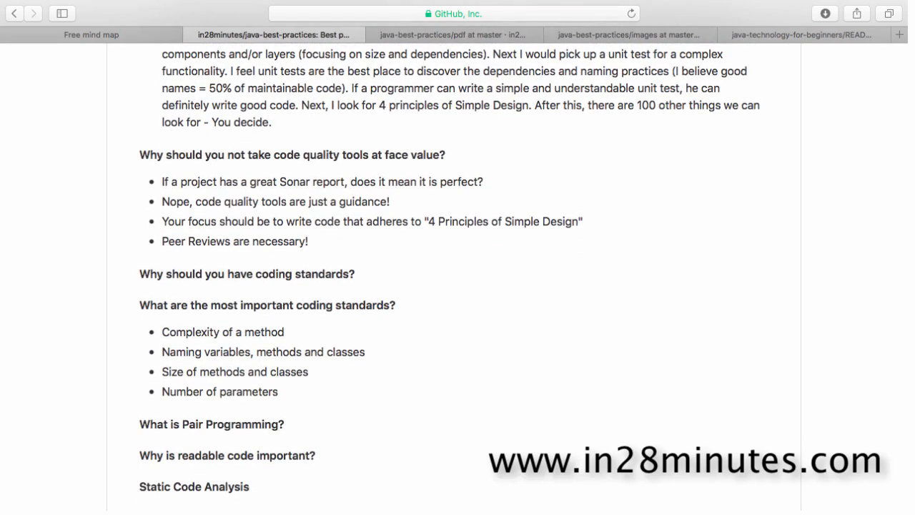
scroll("down", 3)
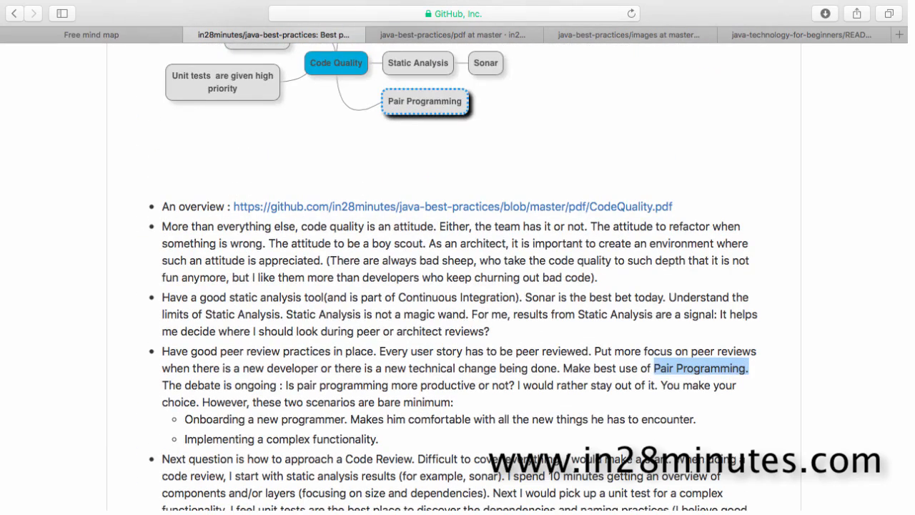
Step: Bring the java-technology-for-beginners README to the front at its introduction
left_click(804, 34)
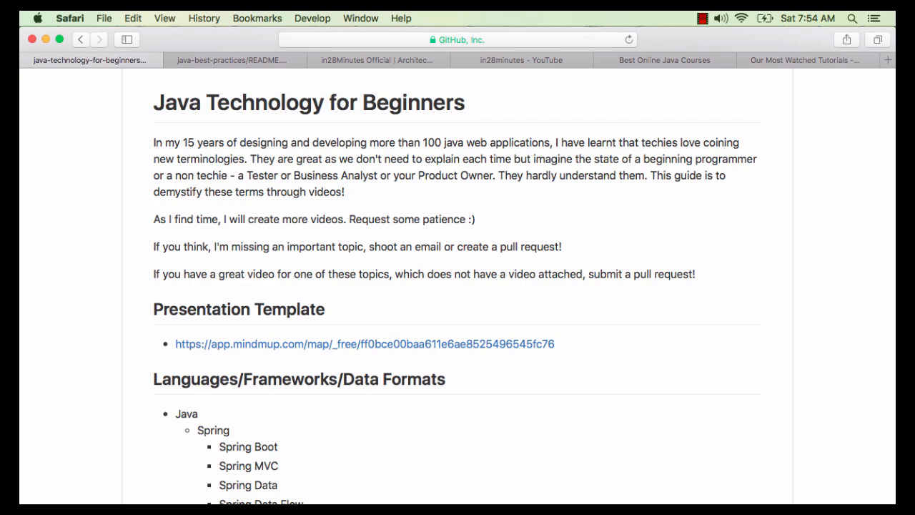
mouse_move(240, 72)
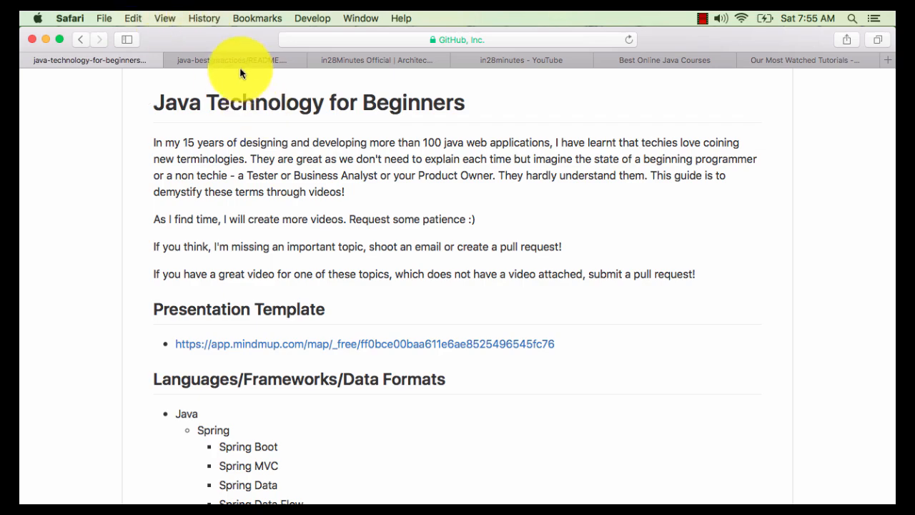
Step: Read the java-best-practices table of contents down to the Architecture, Tools and Version Control topics
left_click(235, 60)
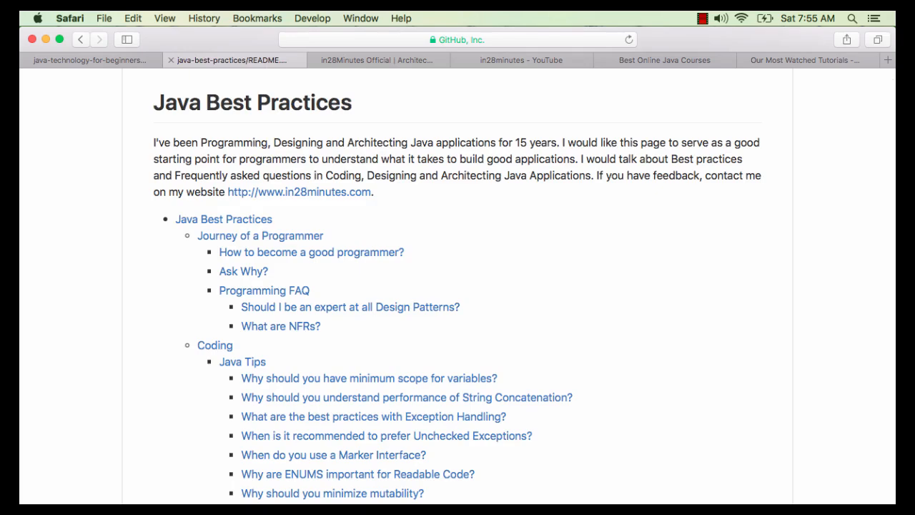
scroll("down", 3)
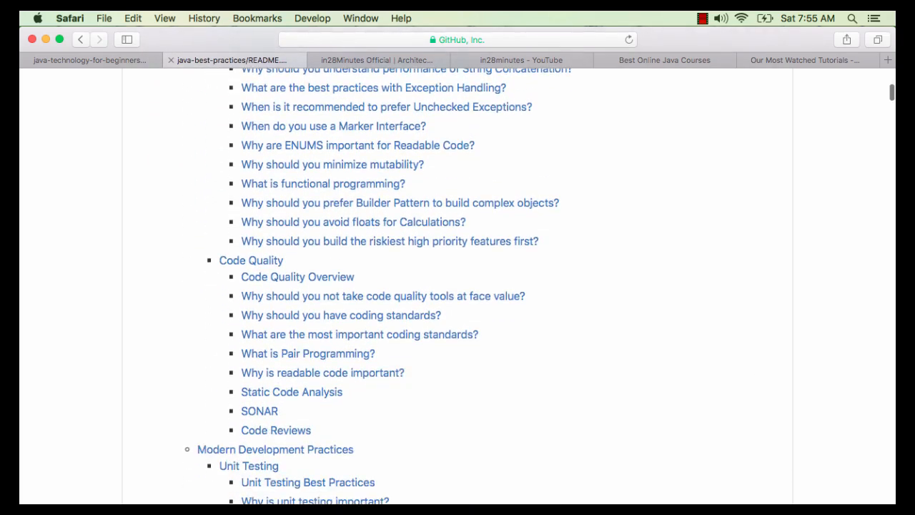
scroll("down", 3)
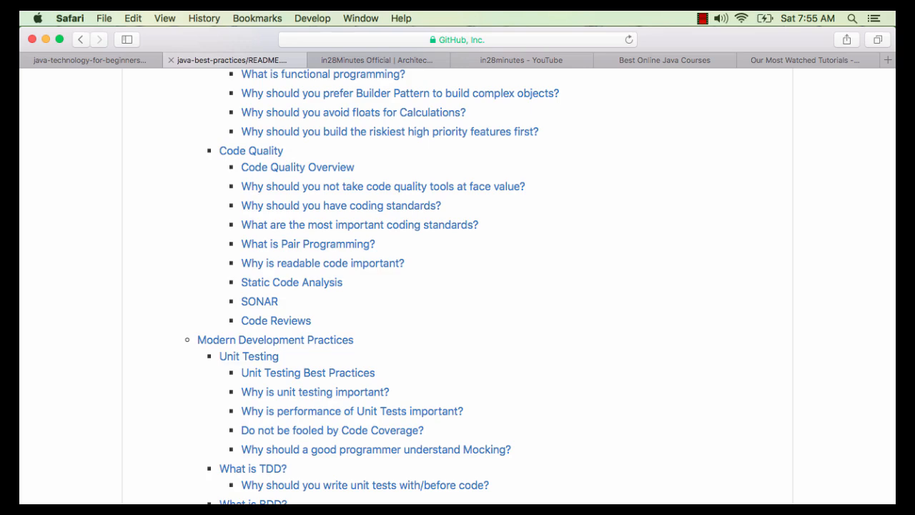
scroll("down", 3)
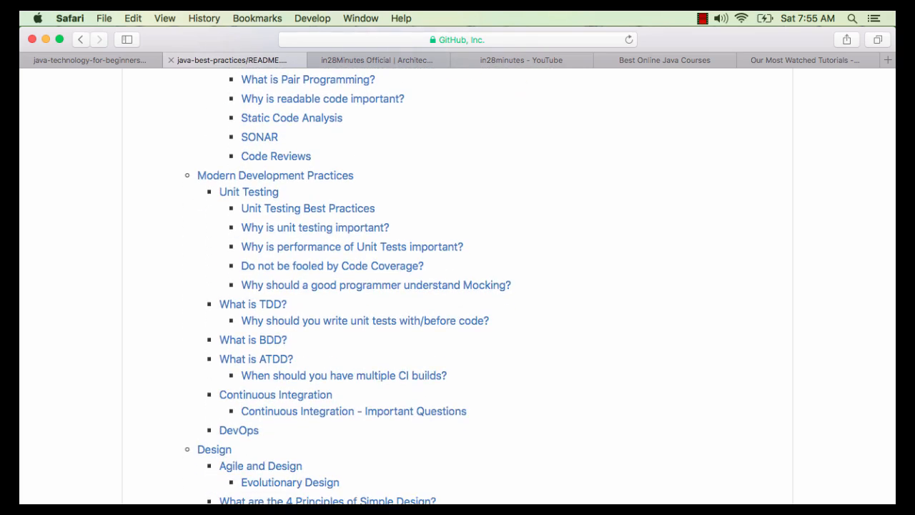
scroll("down", 3)
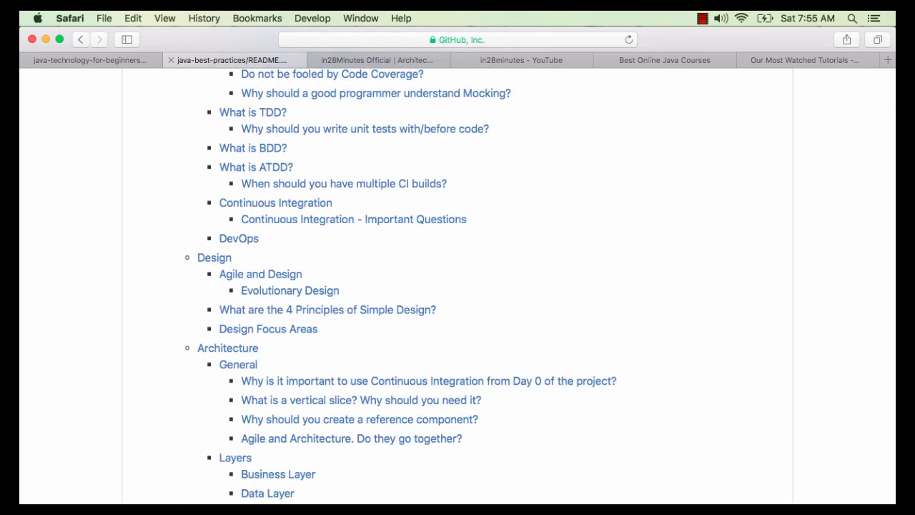
scroll("down", 3)
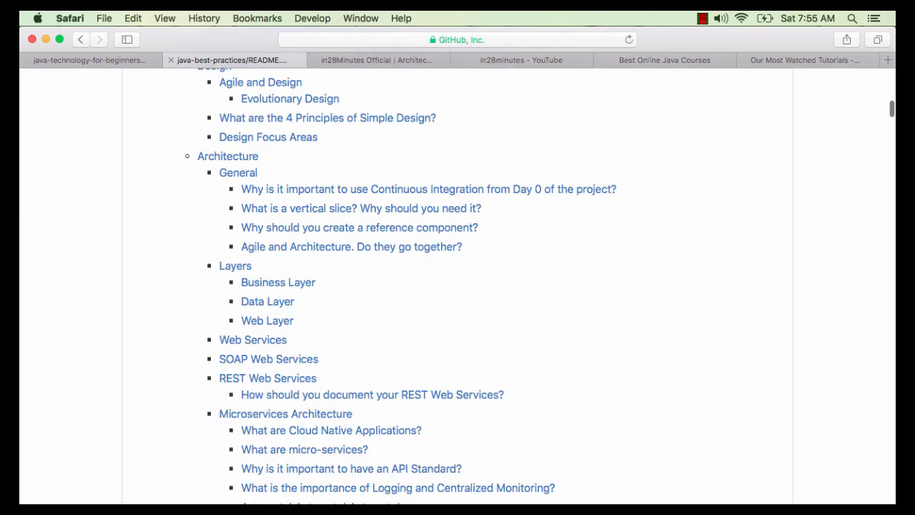
scroll("down", 3)
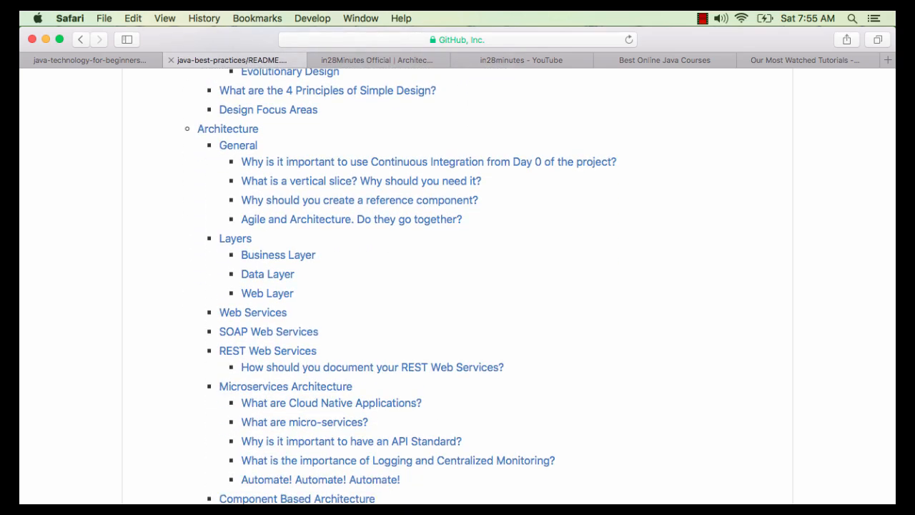
scroll("down", 3)
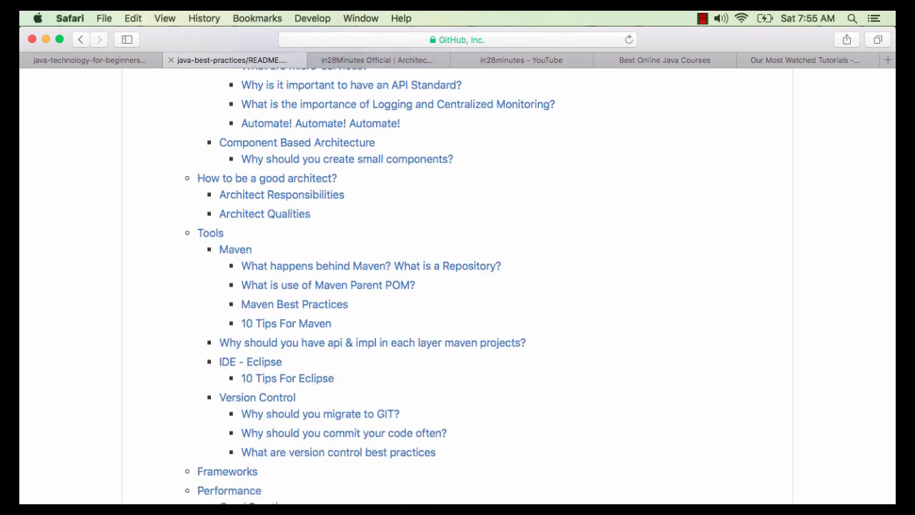
Step: Read the java-technology-for-beginners topics down to Java EE, Design and Tools, ending on the Udemy instructor page
left_click(89, 60)
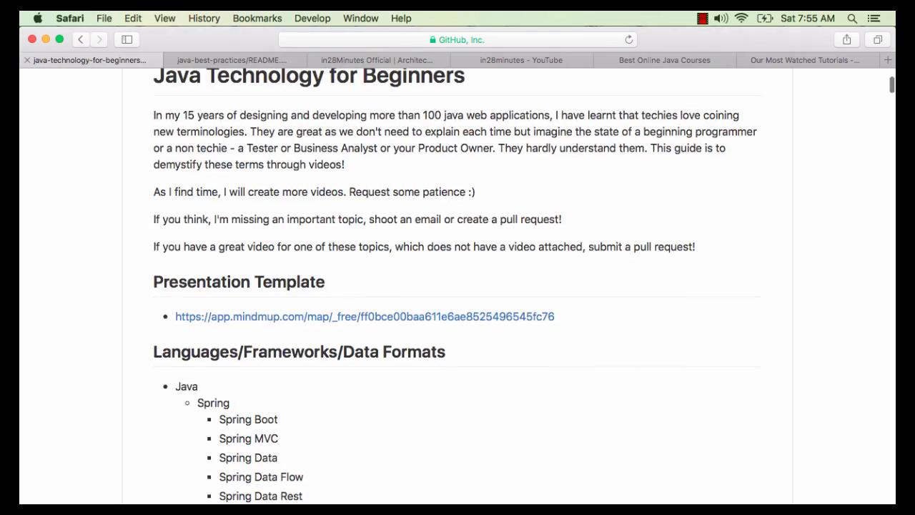
scroll("down", 3)
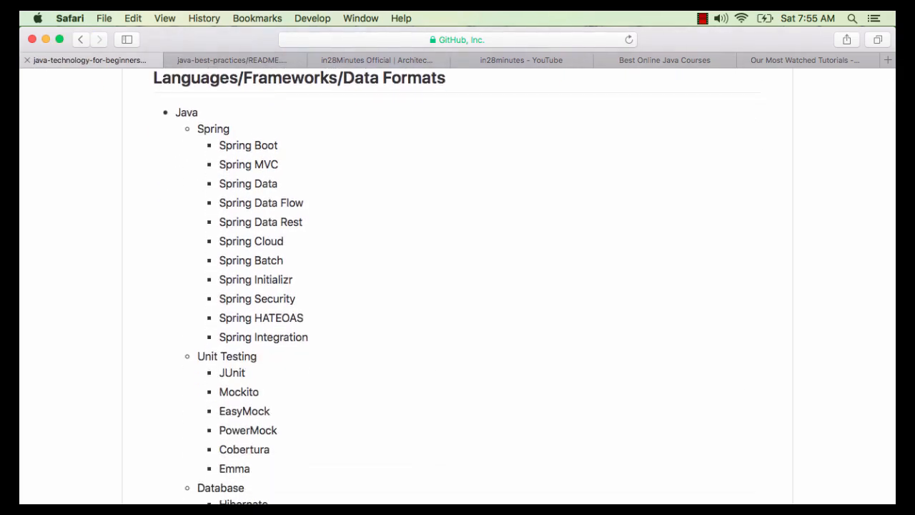
scroll("down", 3)
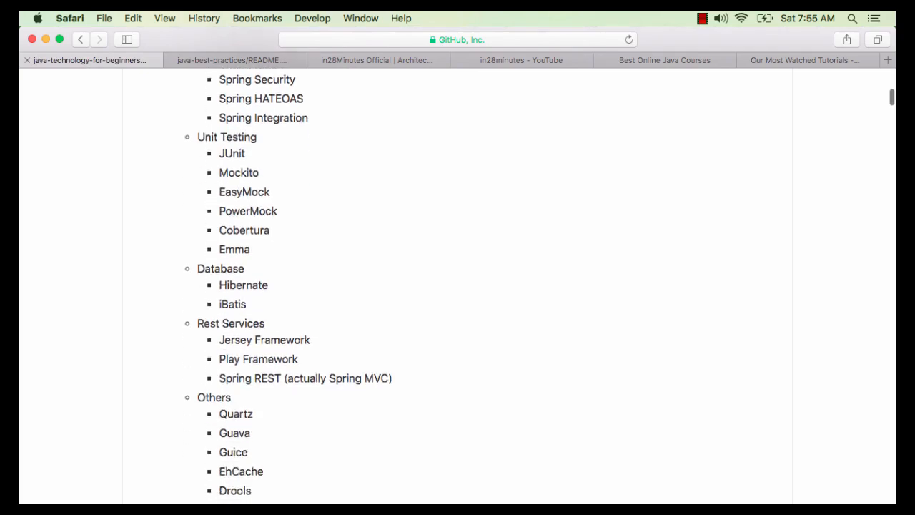
scroll("down", 3)
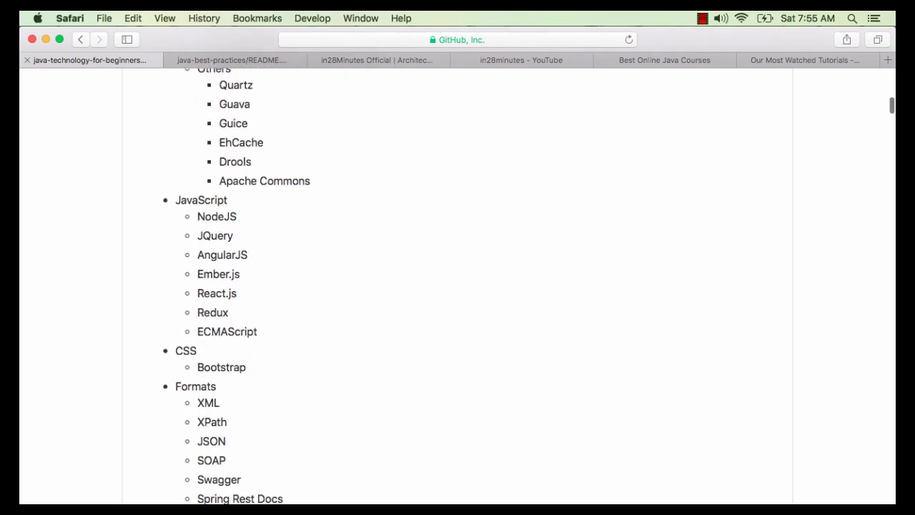
scroll("up", 3)
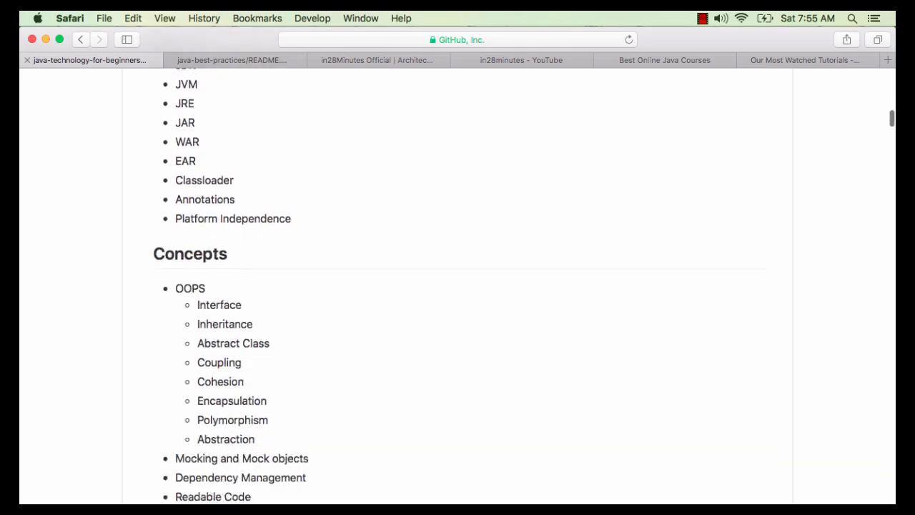
scroll("down", 3)
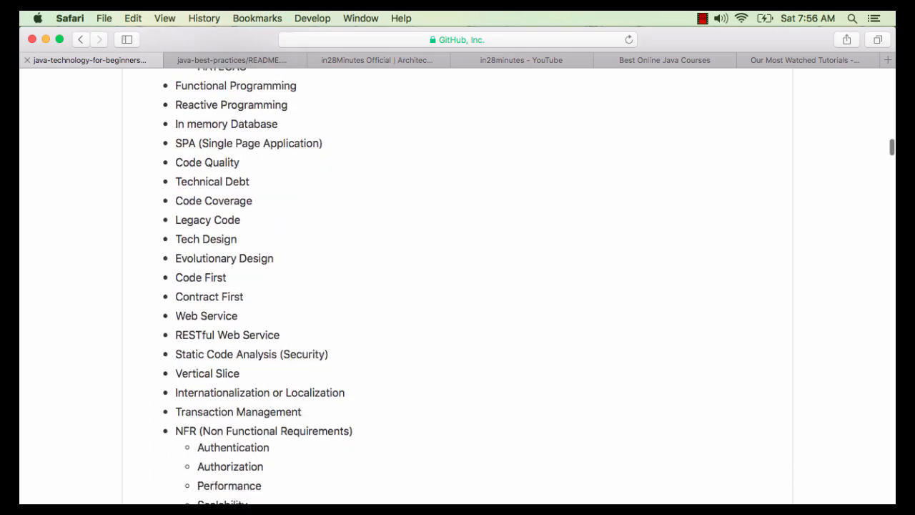
scroll("down", 3)
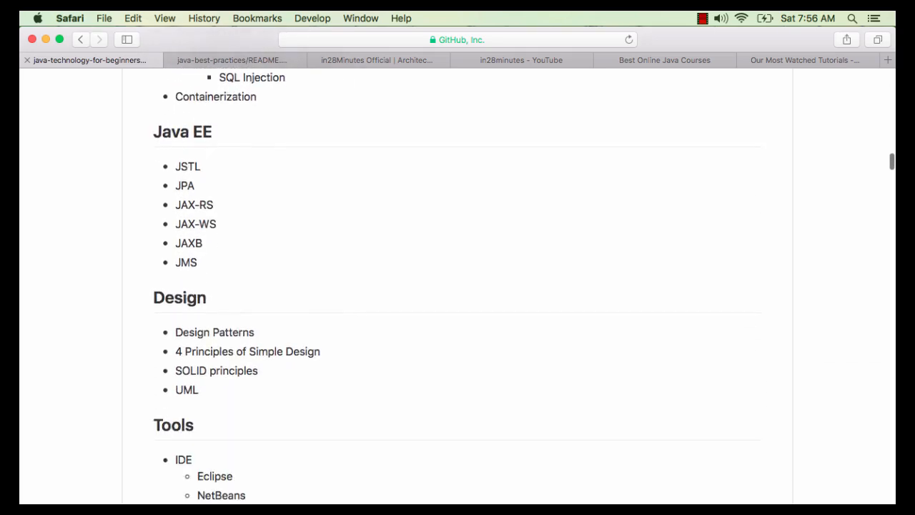
left_click(378, 60)
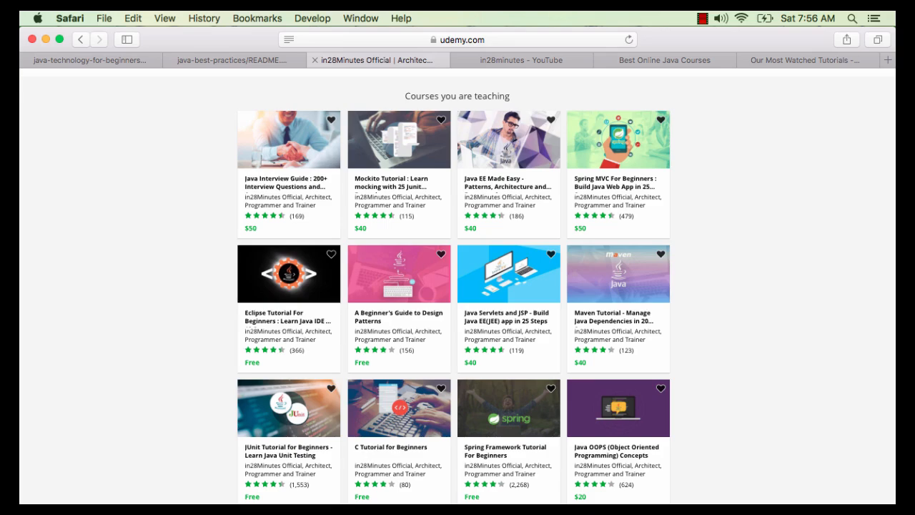
Step: Scroll the Udemy course grid down to the pagination for more courses
scroll("down", 3)
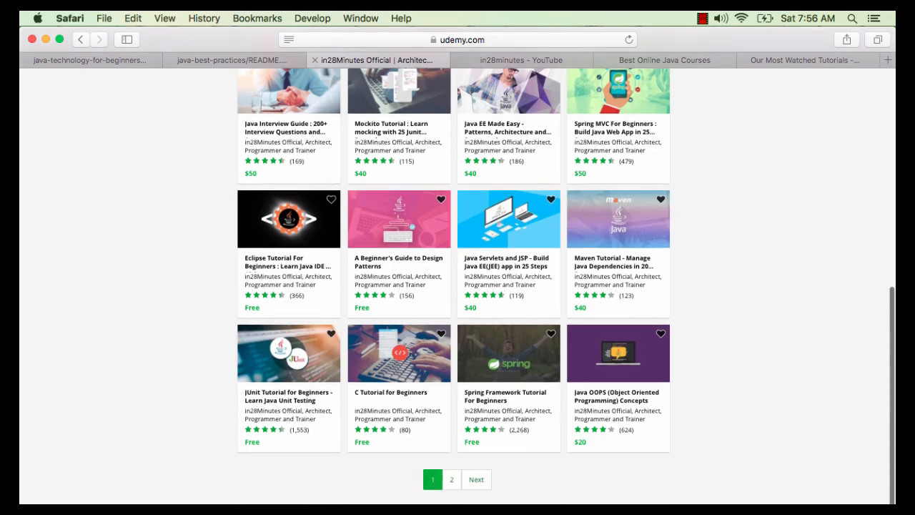